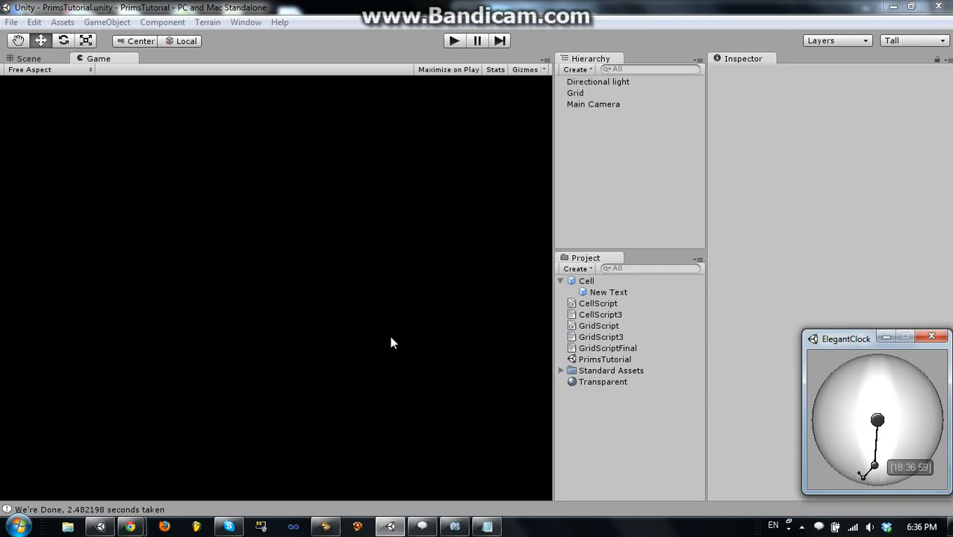
pyautogui.moveTo(346, 304)
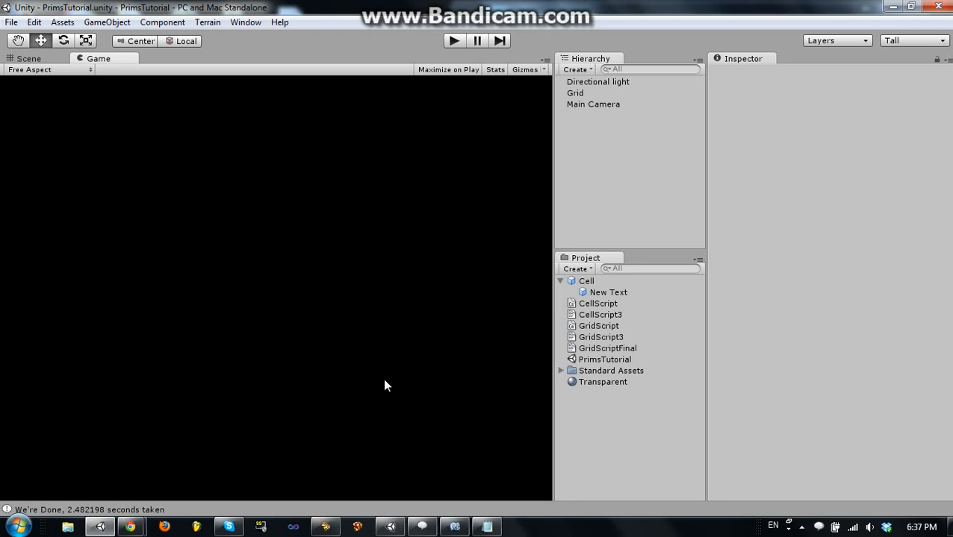
pyautogui.moveTo(438, 464)
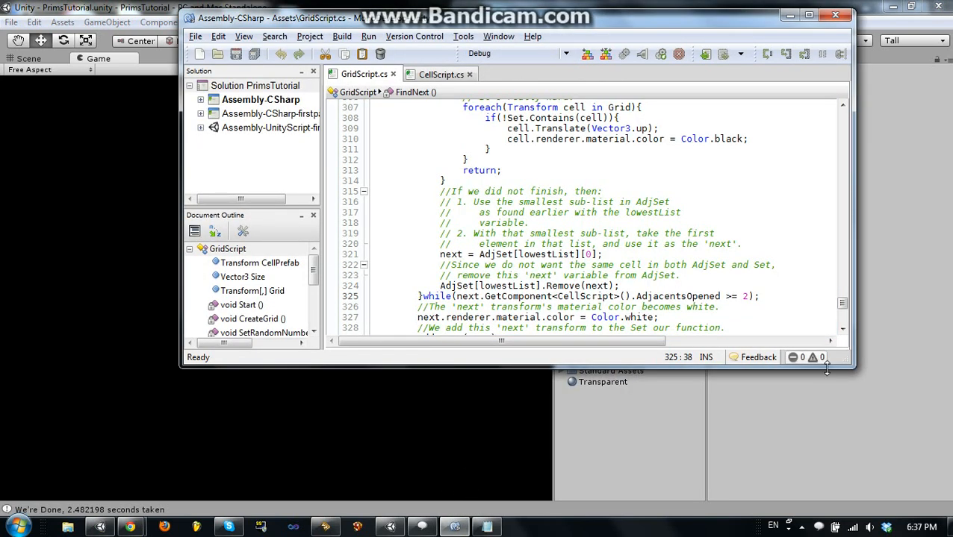
# Read GridScript.cs from its header through the upper part of the commented code.
pyautogui.scroll(-3)
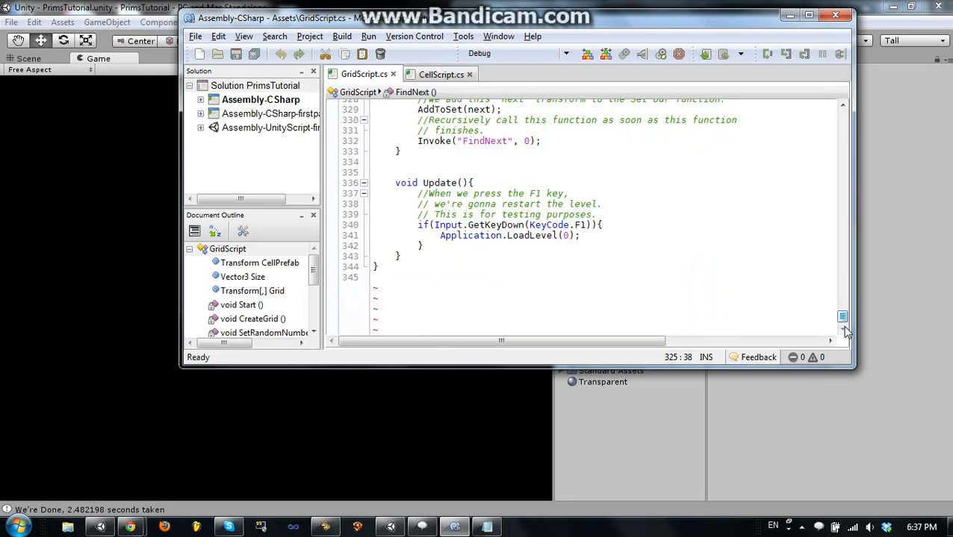
pyautogui.scroll(3)
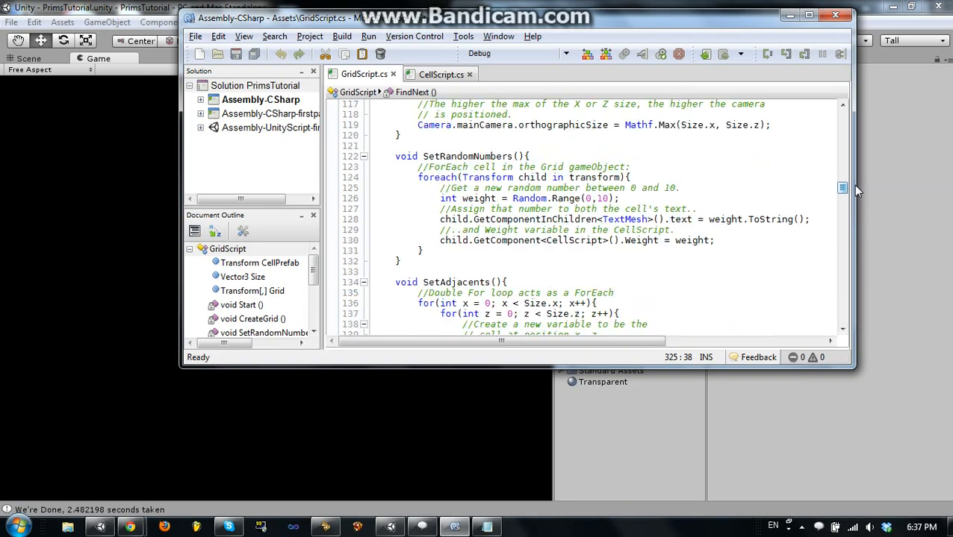
pyautogui.scroll(3)
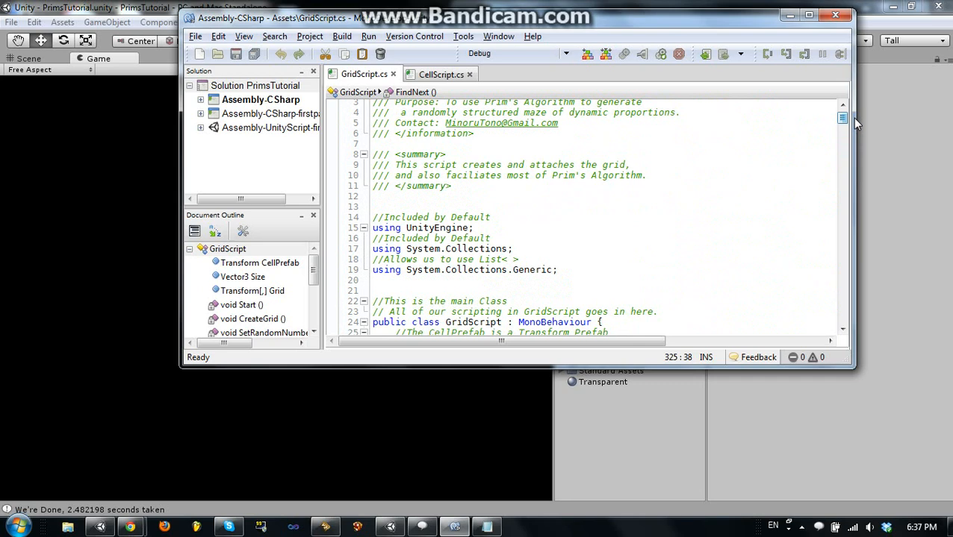
pyautogui.scroll(-3)
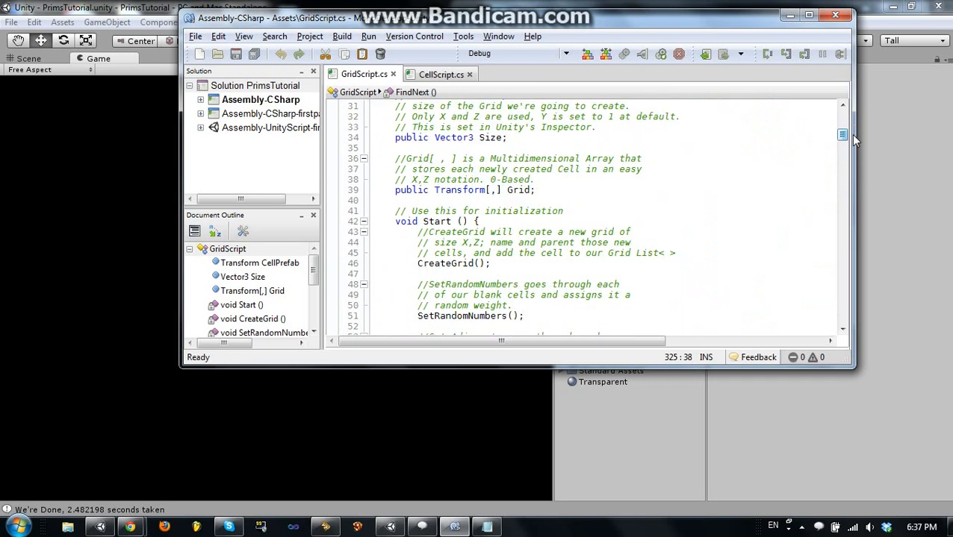
pyautogui.scroll(3)
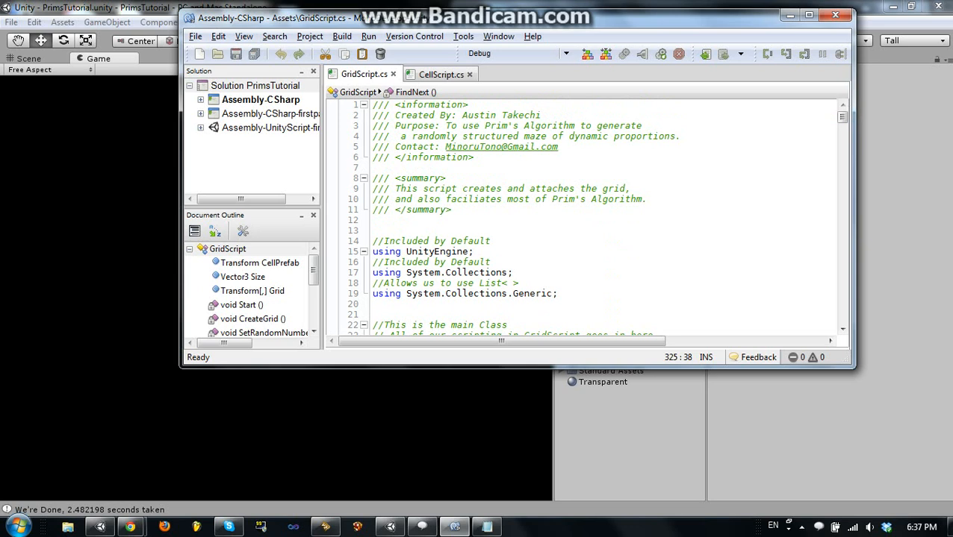
pyautogui.scroll(-3)
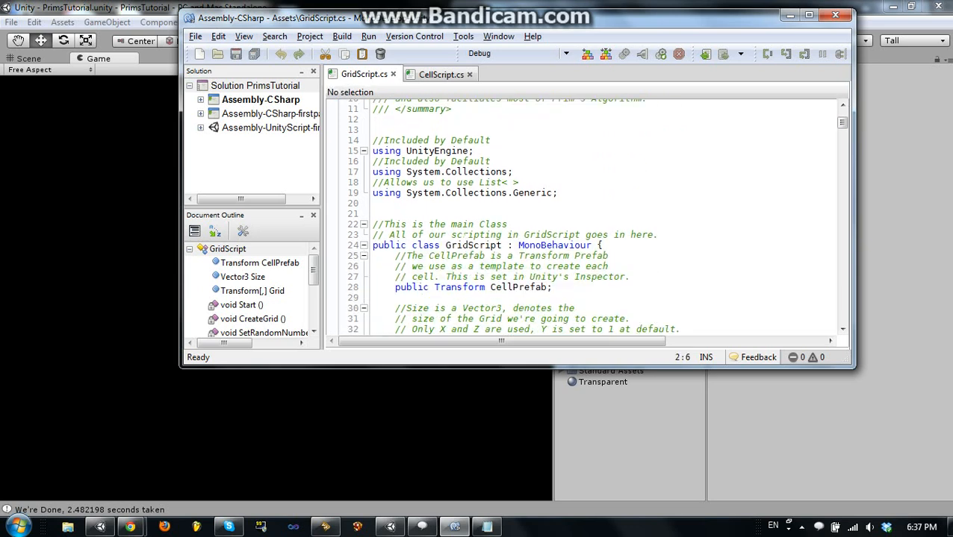
pyautogui.scroll(-3)
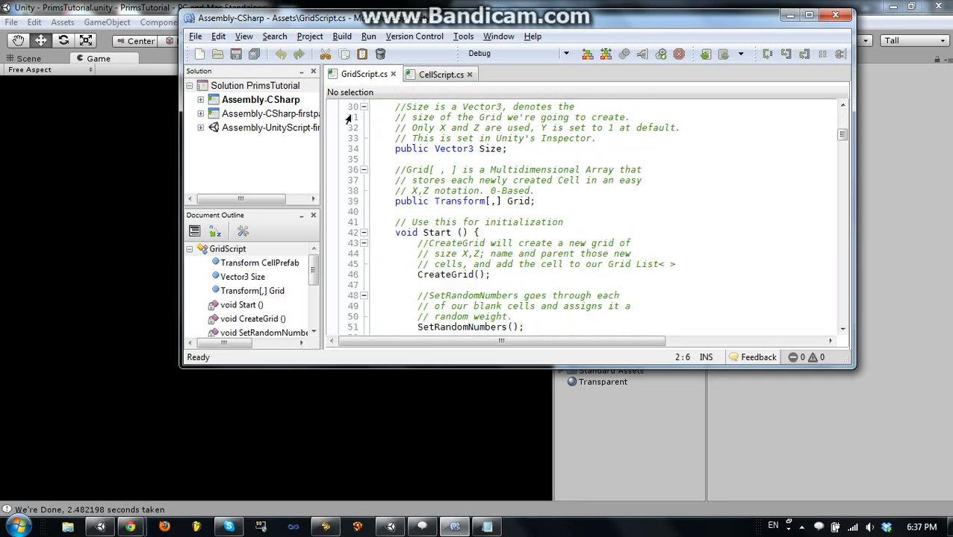
pyautogui.scroll(-3)
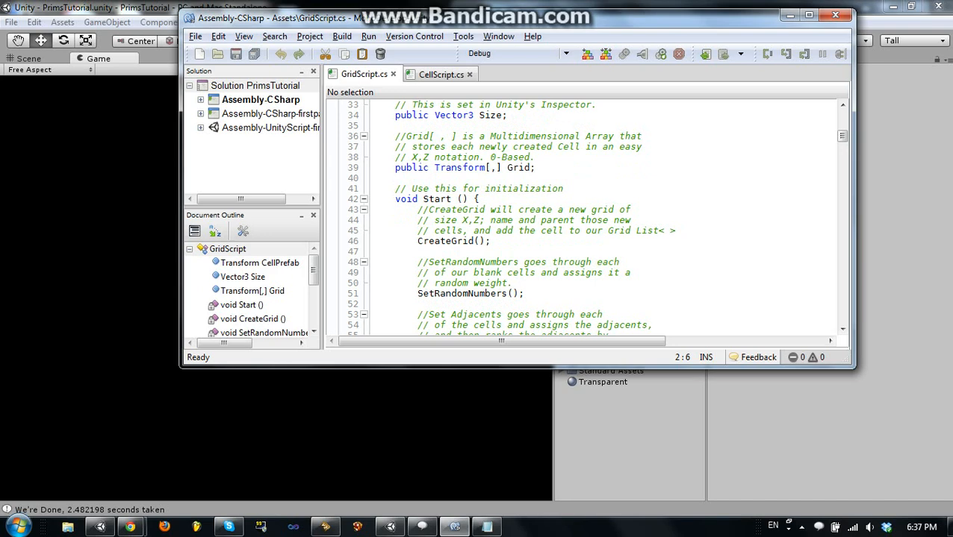
pyautogui.scroll(-3)
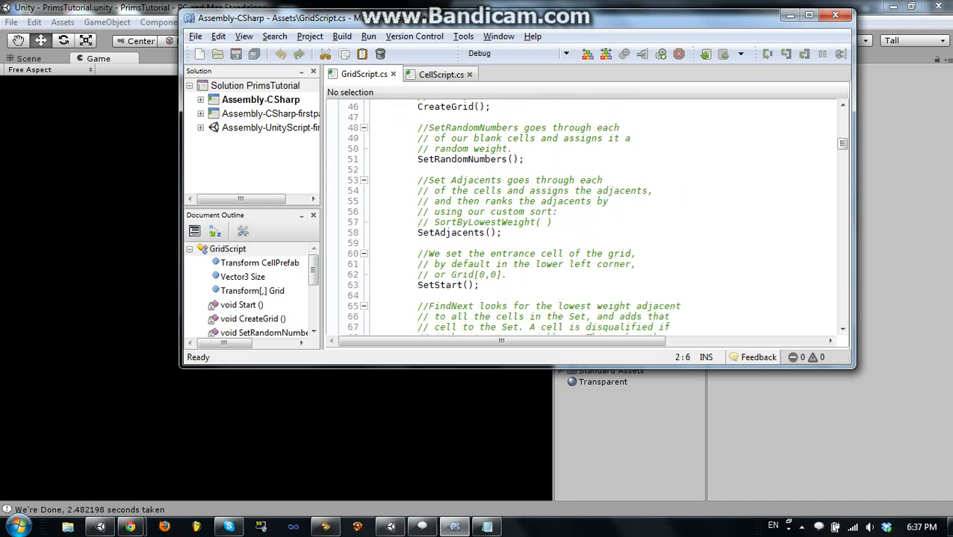
pyautogui.scroll(-3)
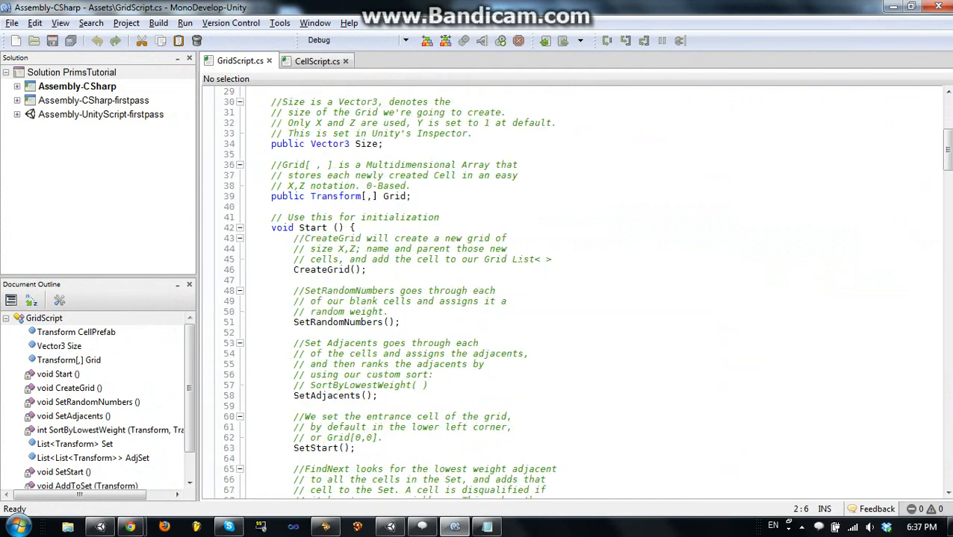
pyautogui.scroll(-3)
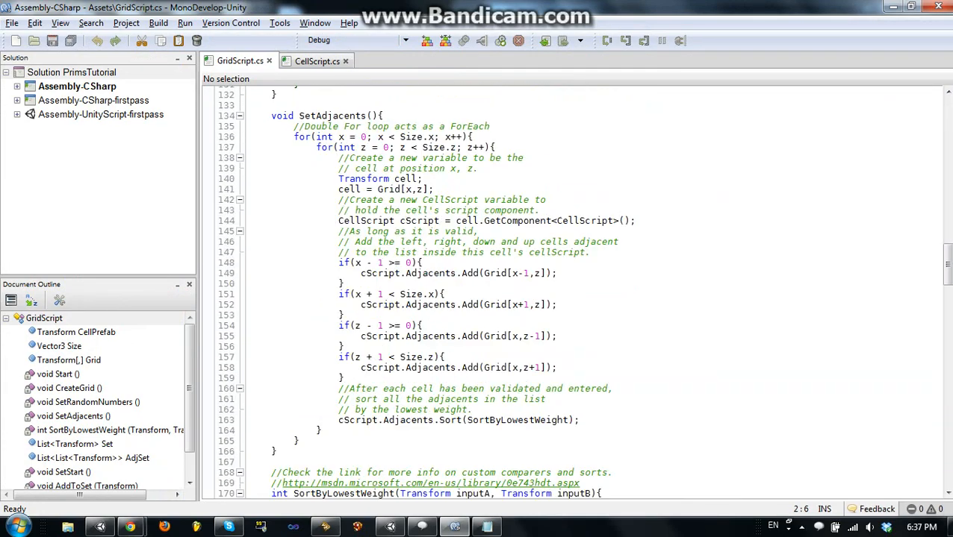
pyautogui.scroll(-3)
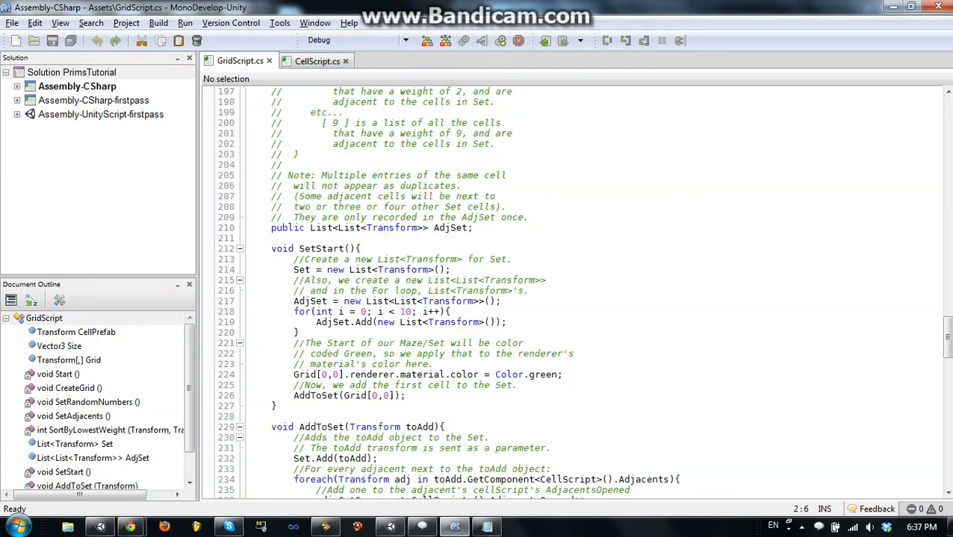
pyautogui.scroll(-3)
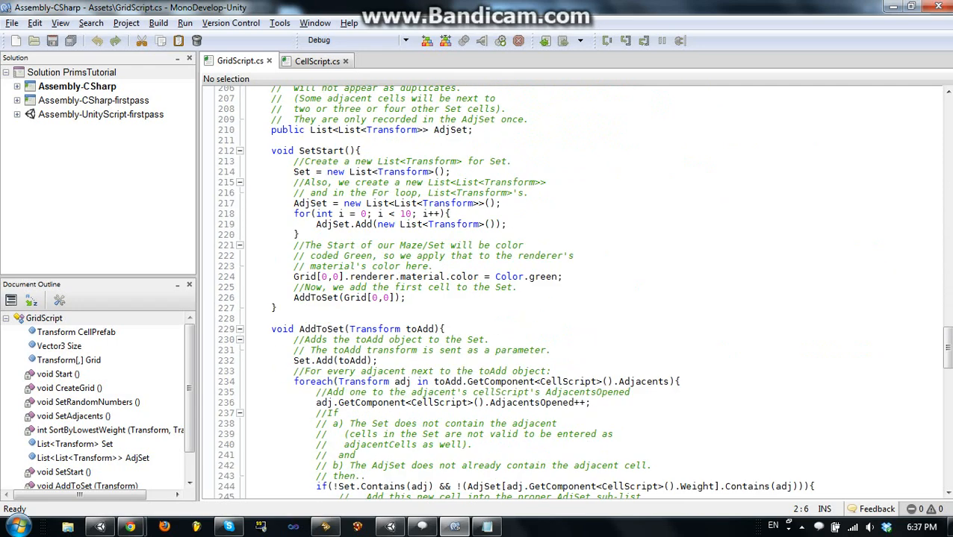
# Scroll on to FindNext's finishing branch and next-cell selection.
pyautogui.scroll(3)
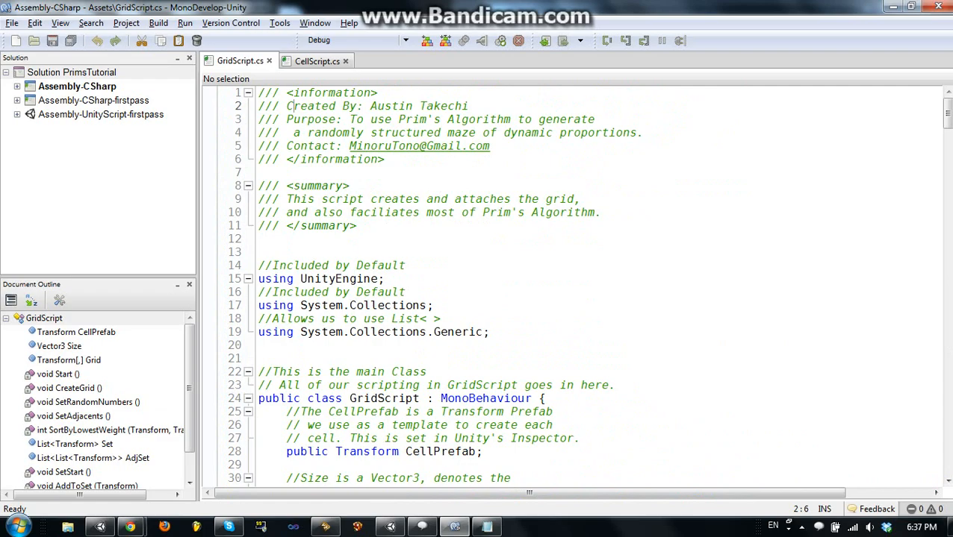
pyautogui.scroll(-3)
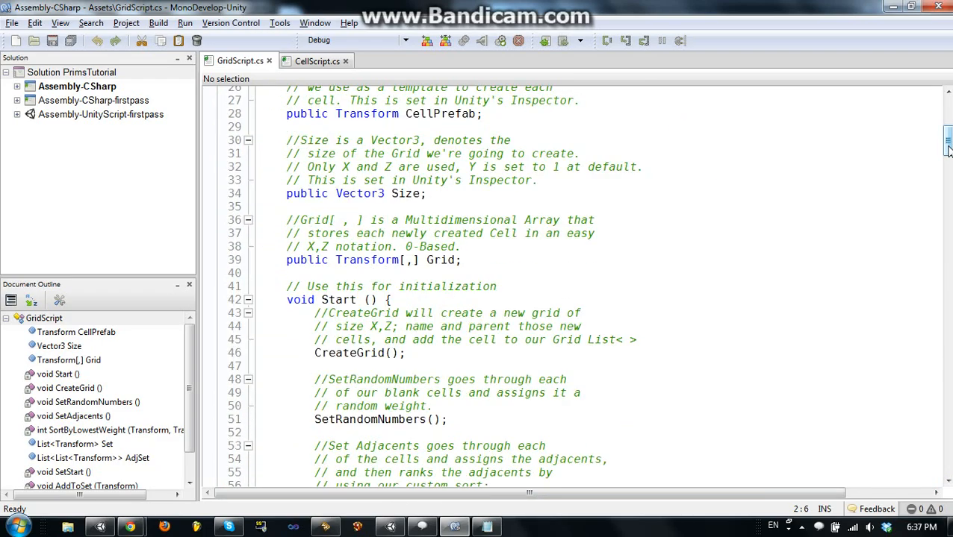
pyautogui.scroll(-3)
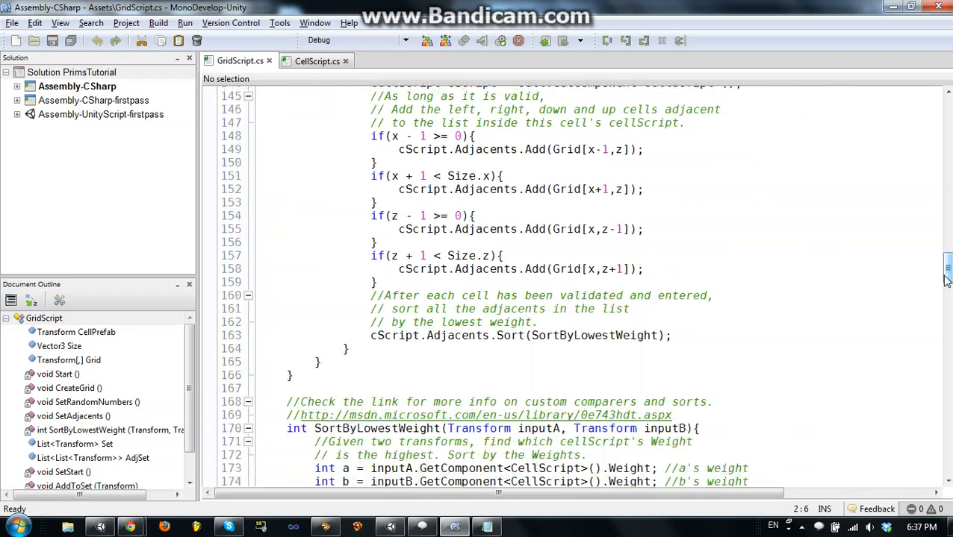
pyautogui.scroll(-3)
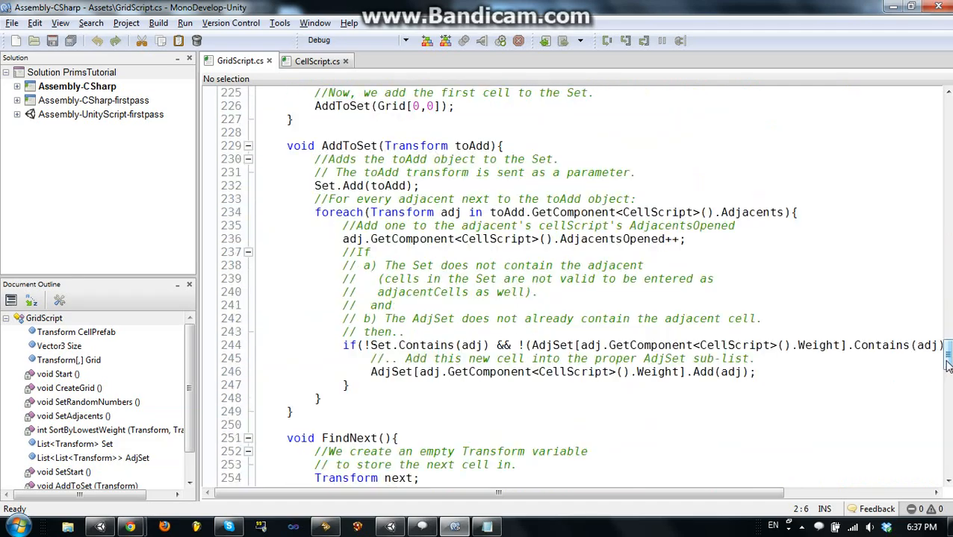
pyautogui.scroll(-3)
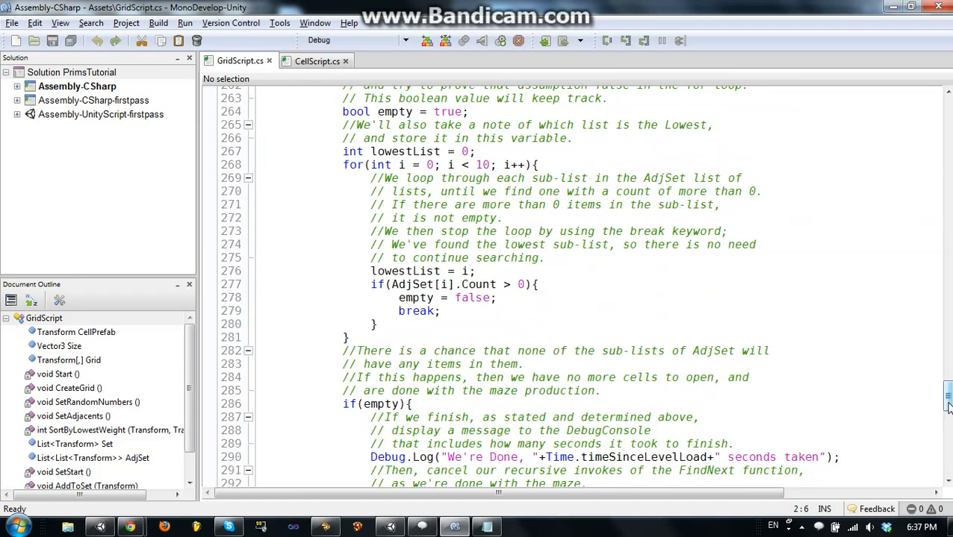
pyautogui.scroll(-3)
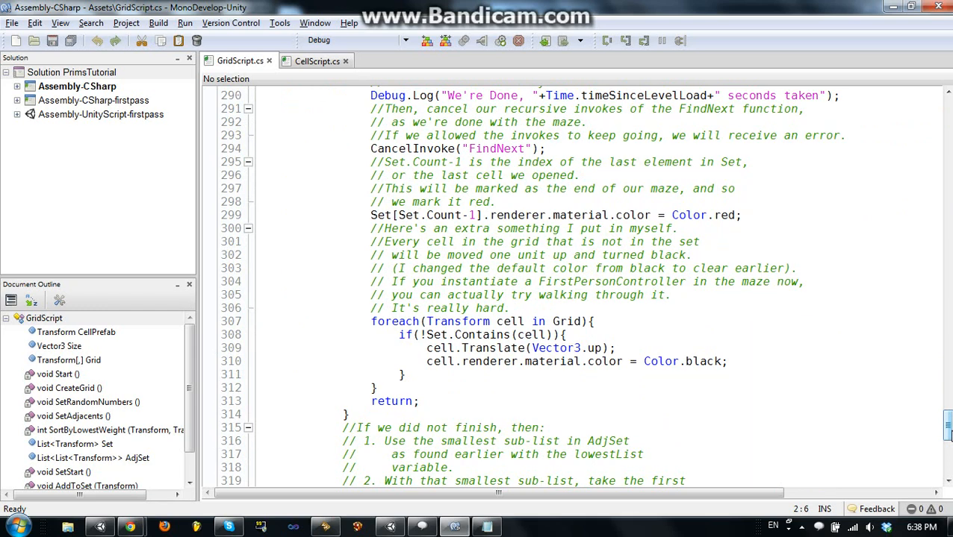
pyautogui.scroll(-3)
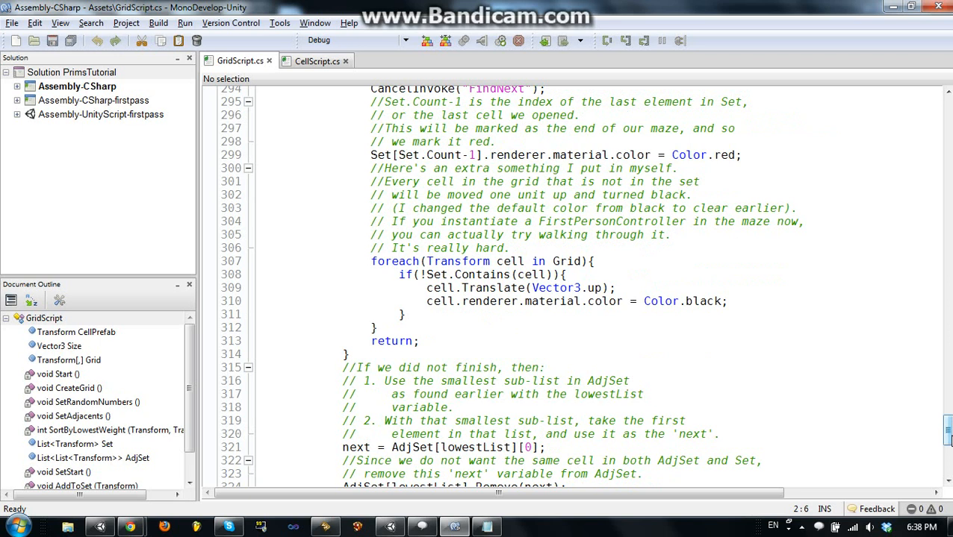
pyautogui.scroll(-3)
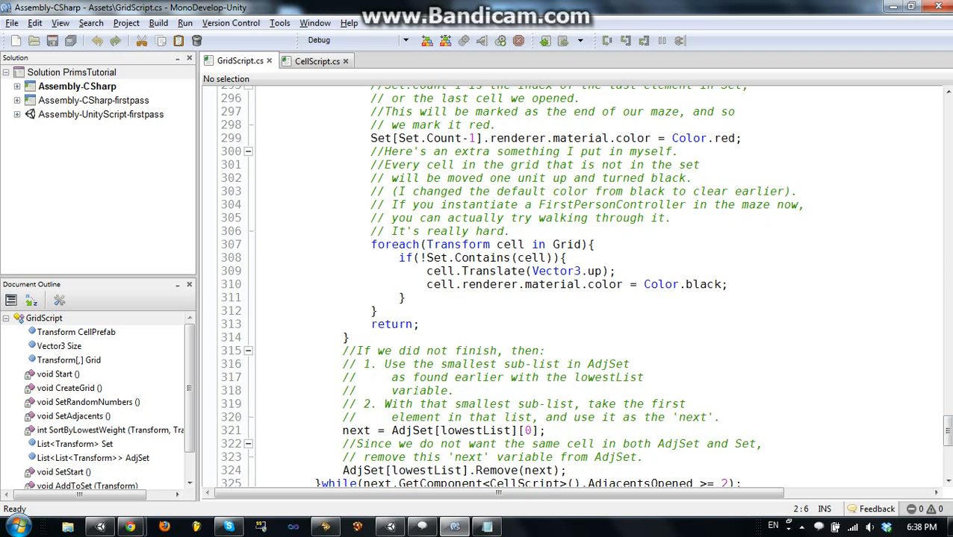
pyautogui.doubleClick(391, 323)
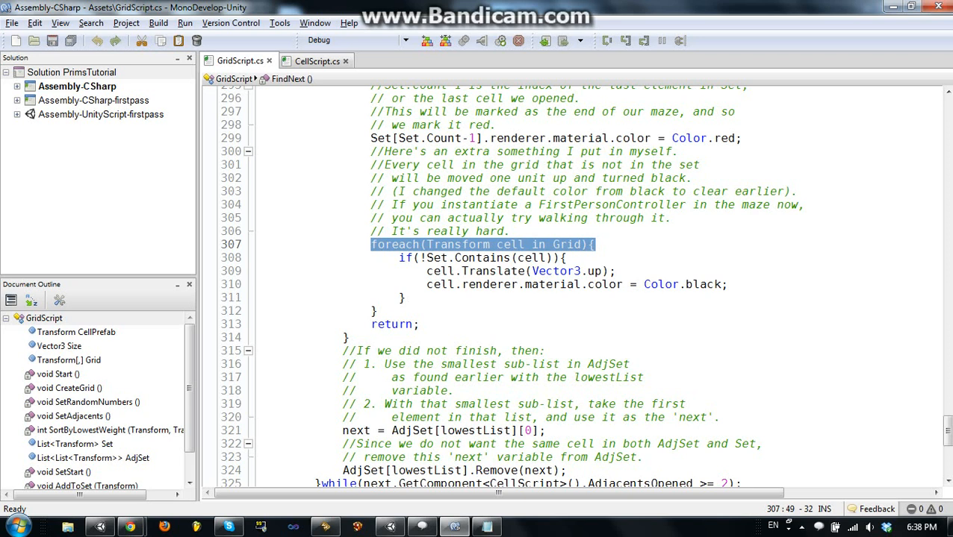
pyautogui.scroll(-3)
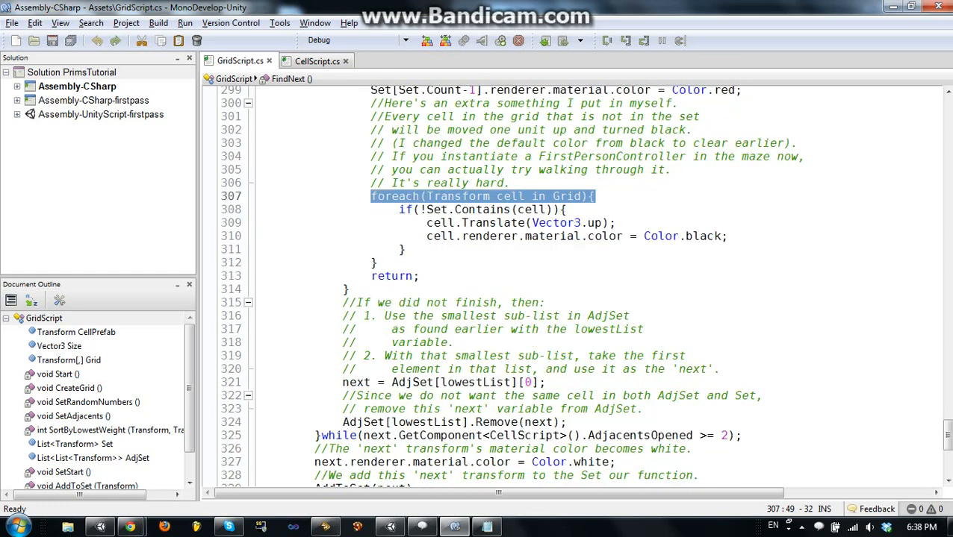
pyautogui.scroll(-3)
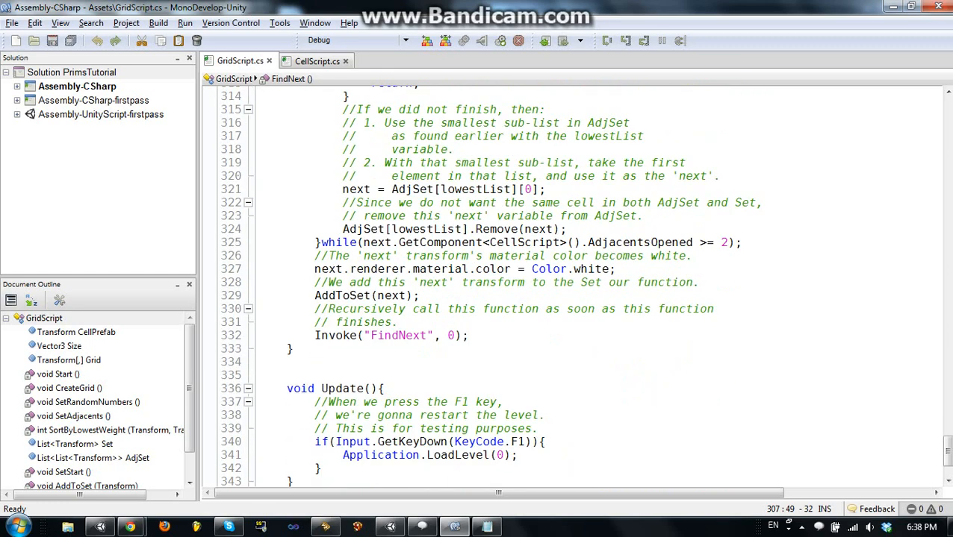
pyautogui.scroll(3)
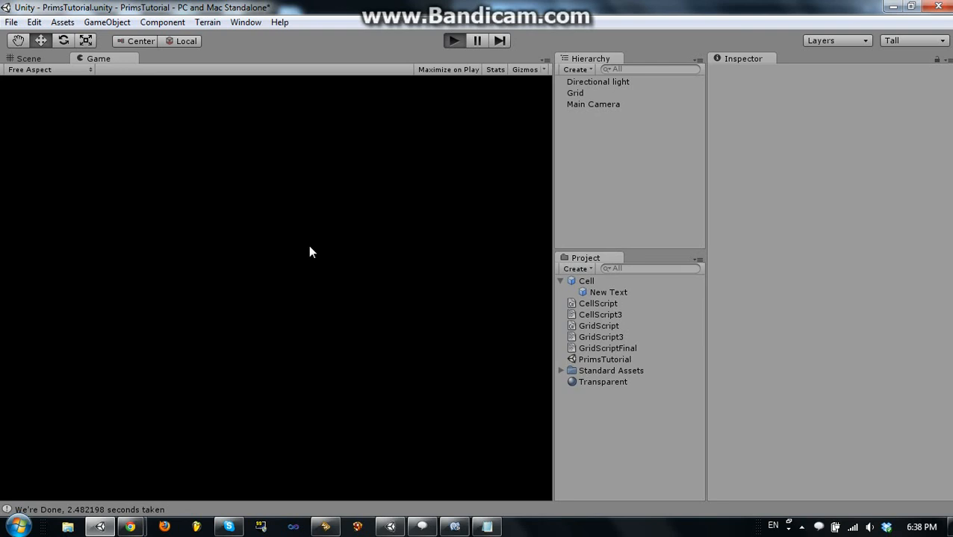
# Run the scene repeatedly to generate fresh small mazes, then stop play mode.
pyautogui.click(453, 40)
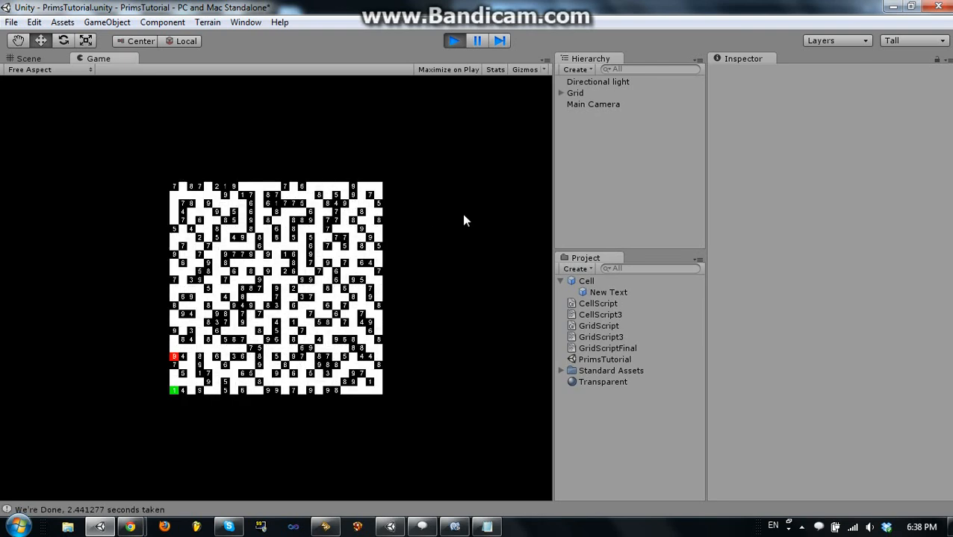
pyautogui.moveTo(178, 396)
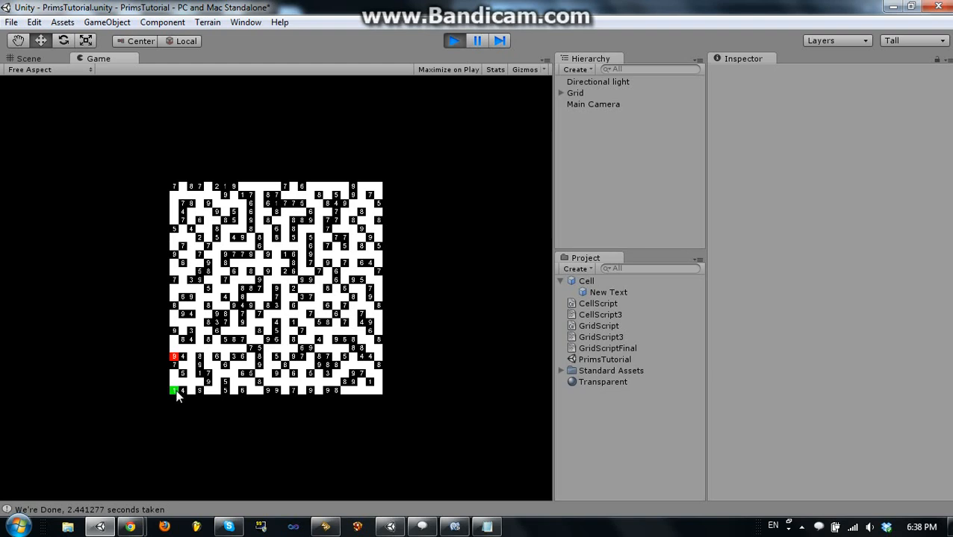
pyautogui.moveTo(176, 376)
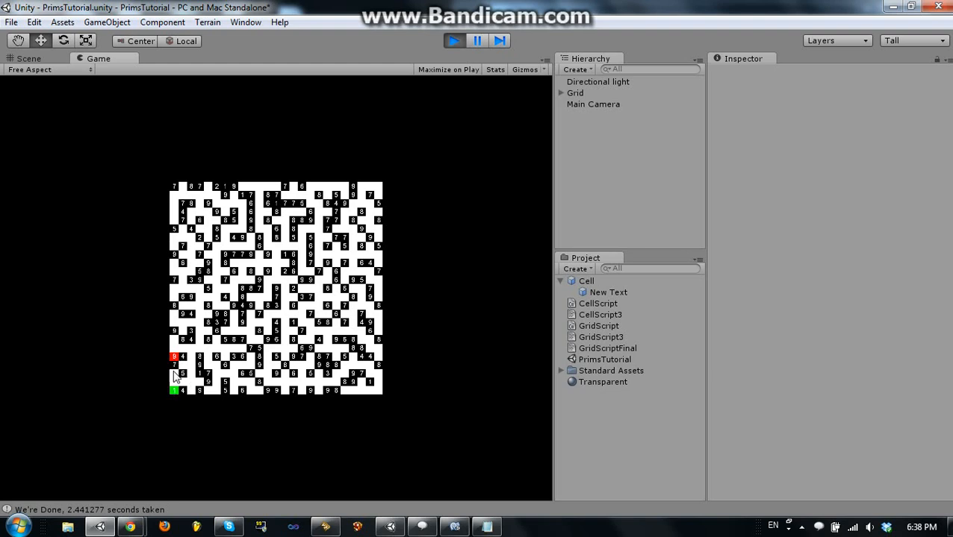
pyautogui.moveTo(178, 395)
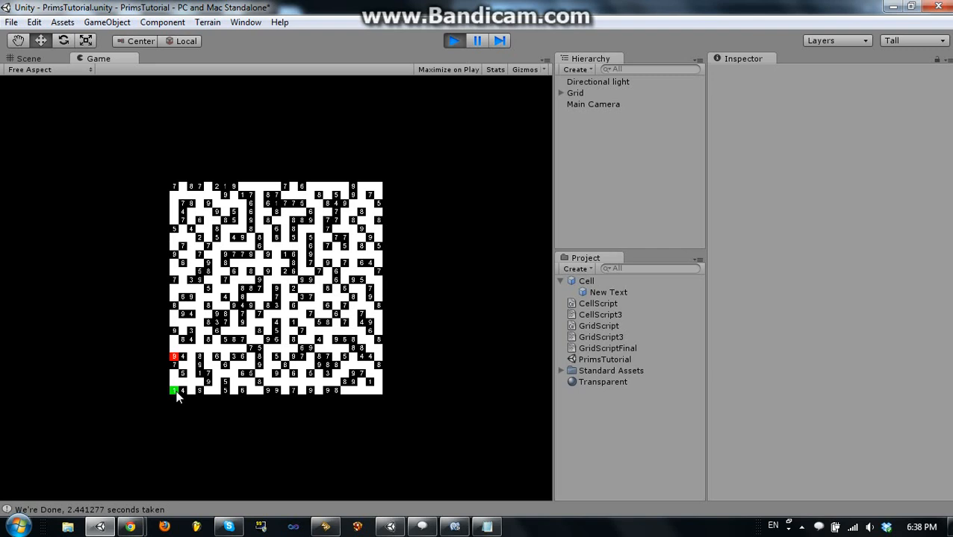
pyautogui.click(561, 92)
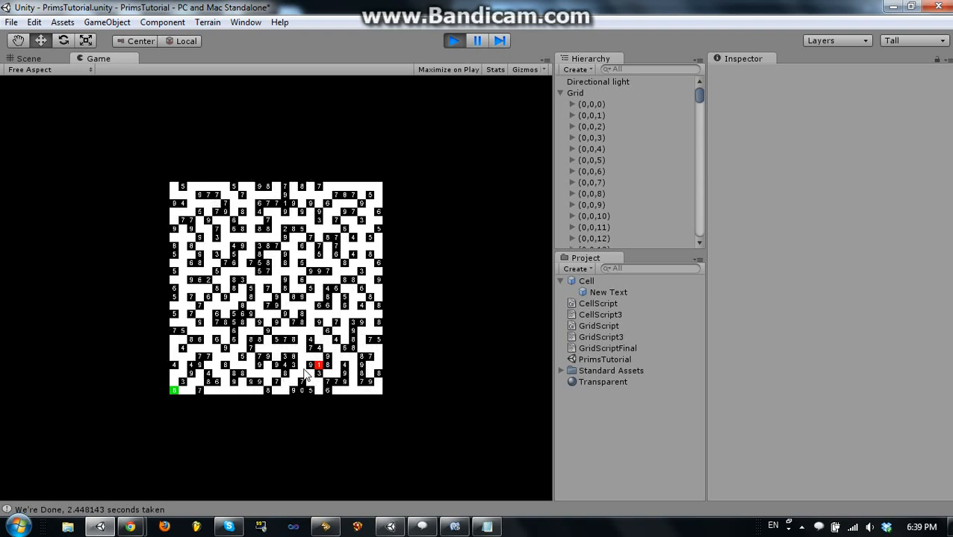
pyautogui.click(561, 92)
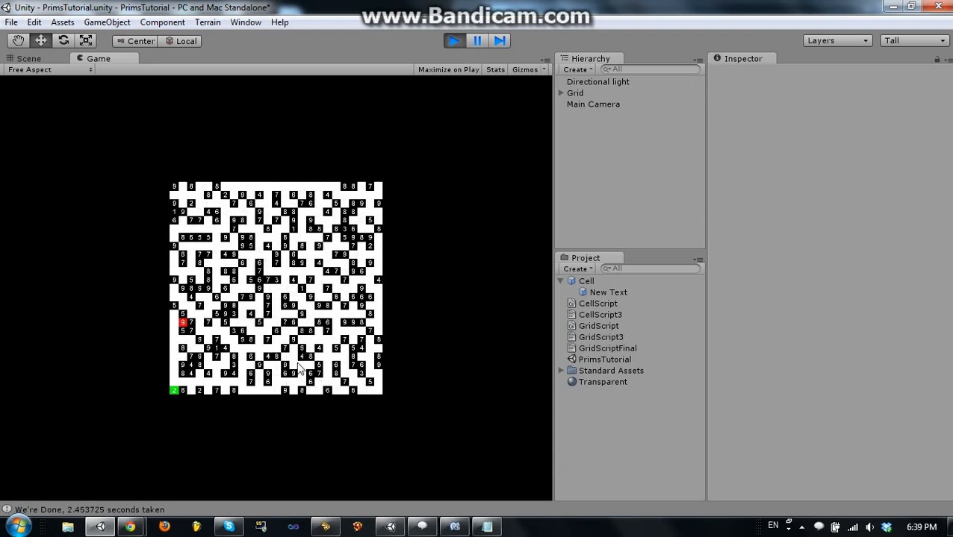
pyautogui.moveTo(633, 185)
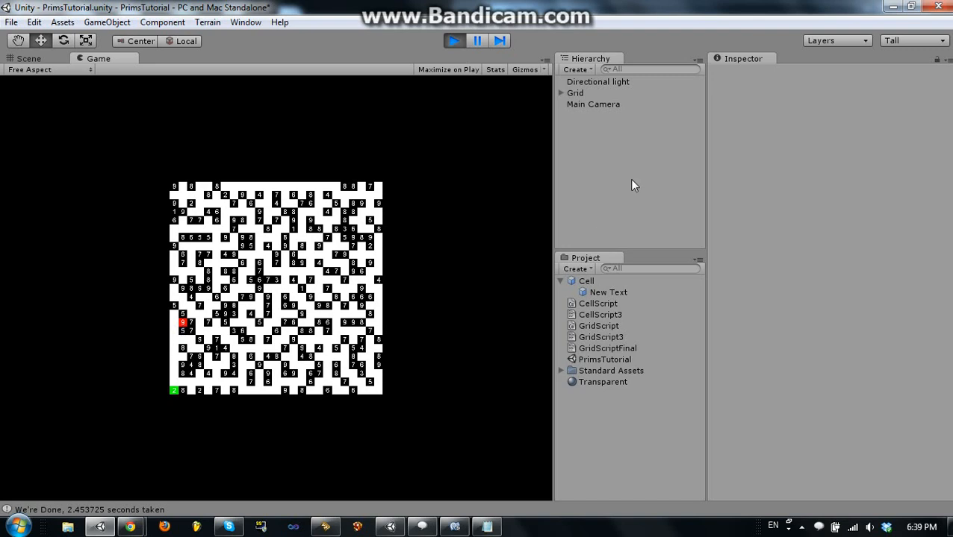
pyautogui.click(575, 93)
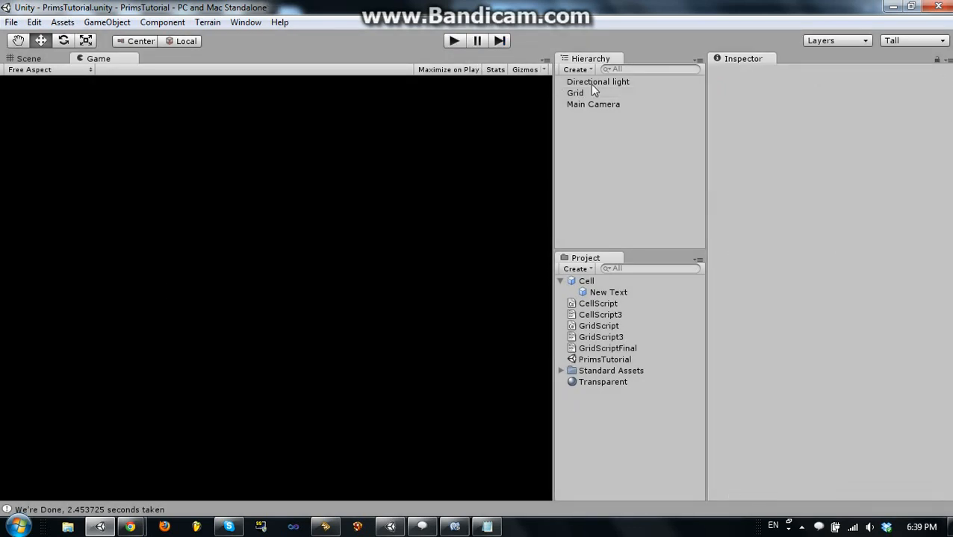
# Select Grid, confirm Size X and Z are 50, and generate the 50x50 maze.
pyautogui.click(575, 93)
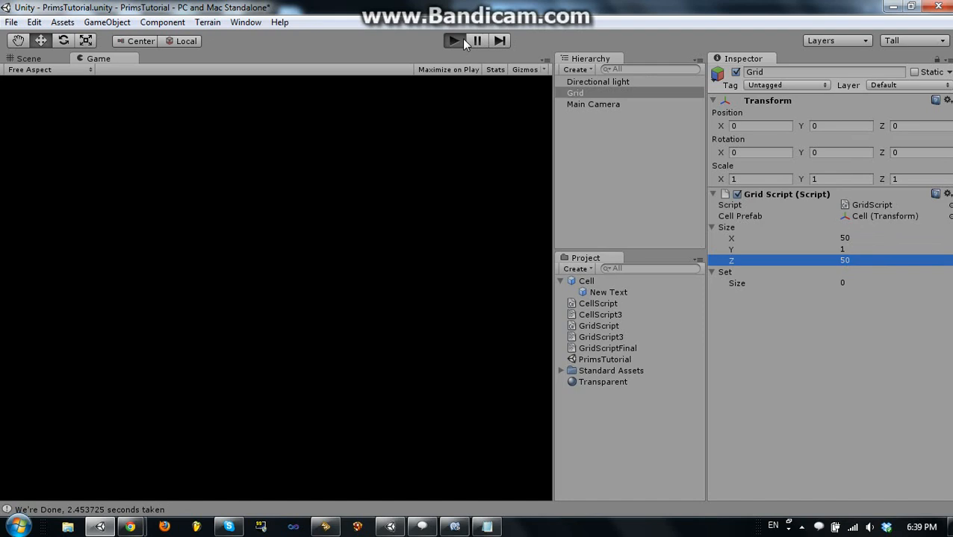
pyautogui.click(453, 40)
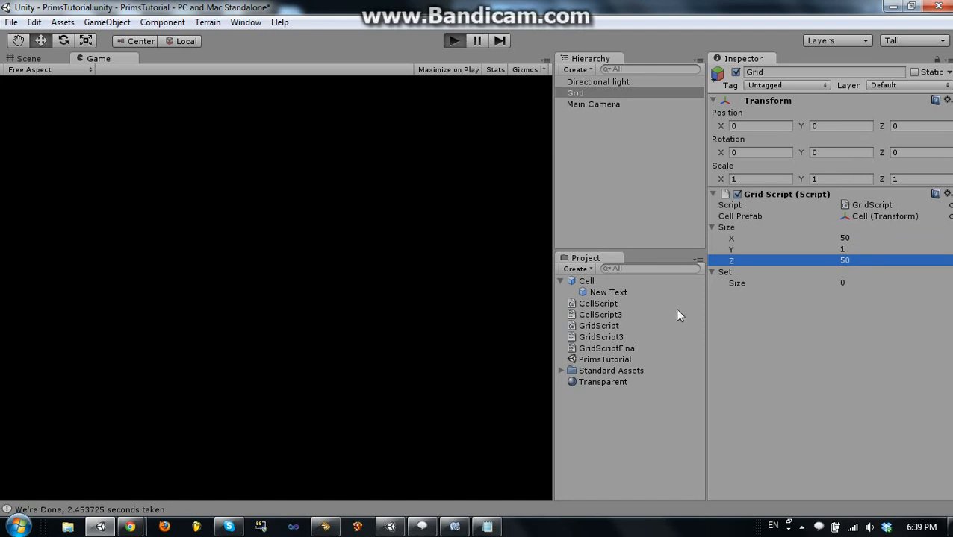
pyautogui.click(453, 41)
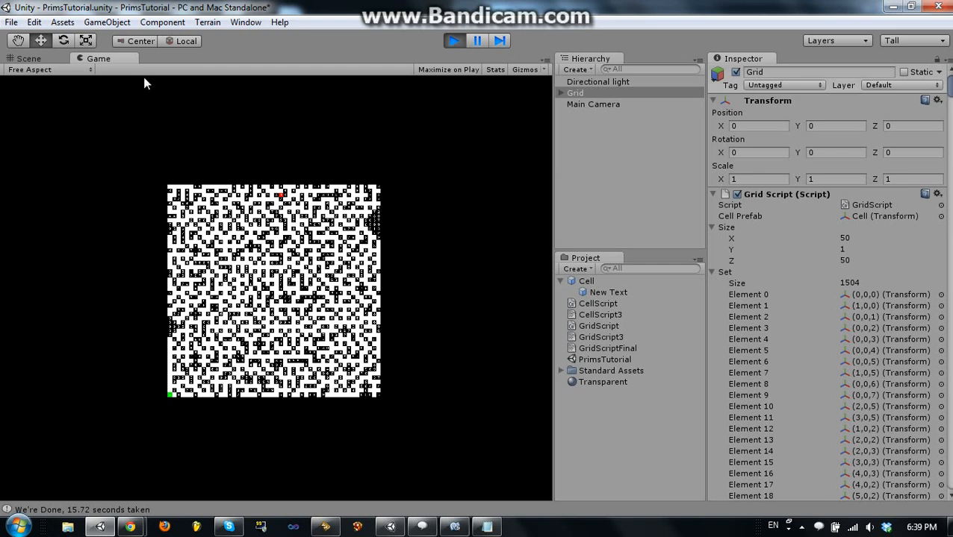
# Place Main Camera at 25, 20, 25 with orthographic size 27.
pyautogui.click(593, 104)
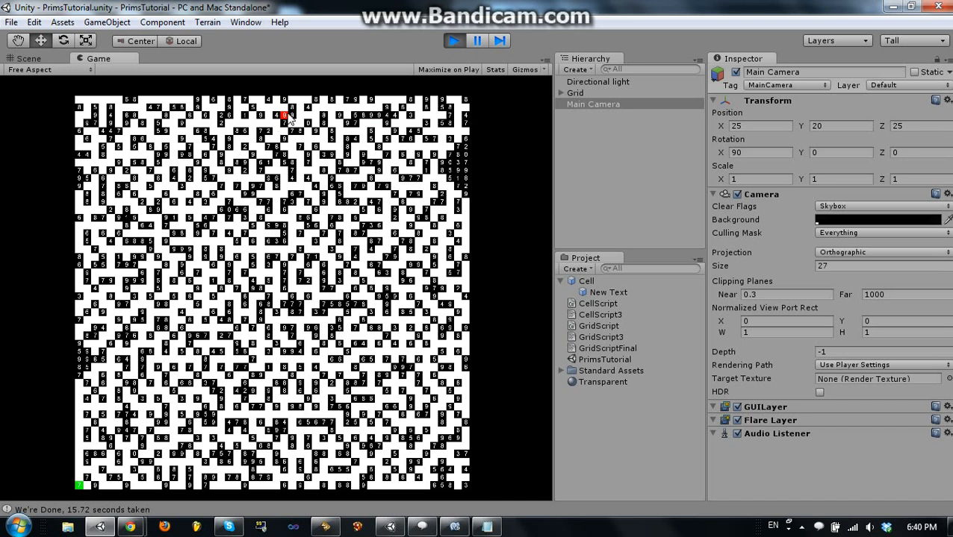
pyautogui.moveTo(97, 470)
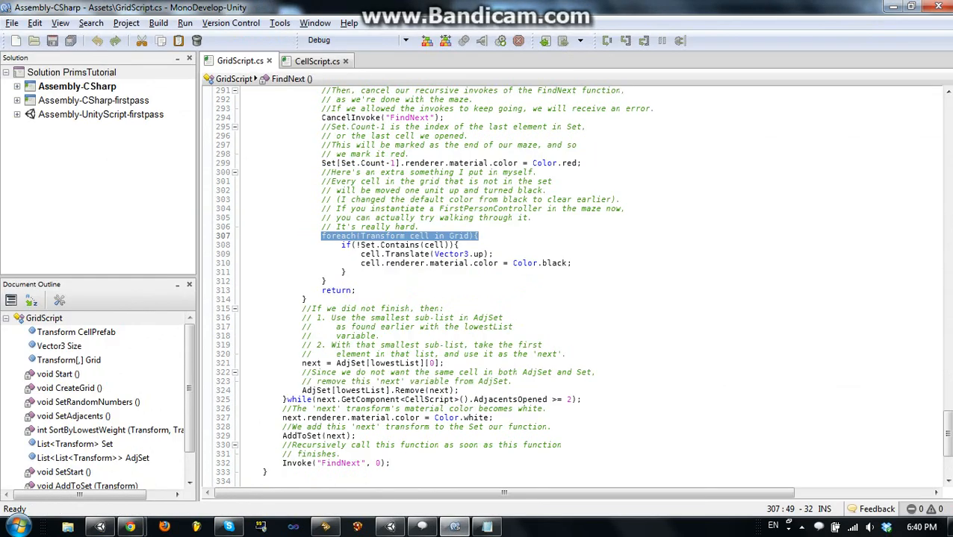
pyautogui.scroll(3)
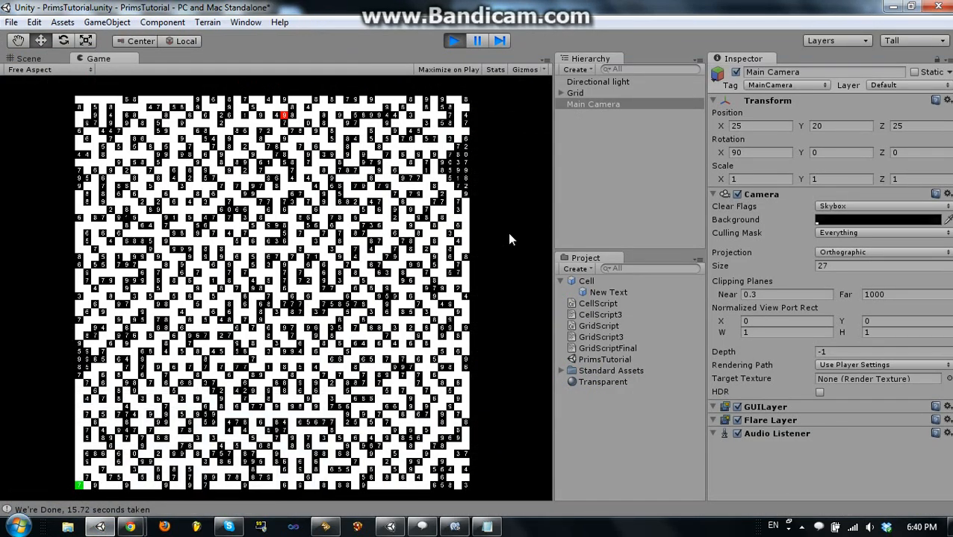
# Stop play, set Grid Size X and Z to 100, and generate the 100x100 maze.
pyautogui.click(453, 40)
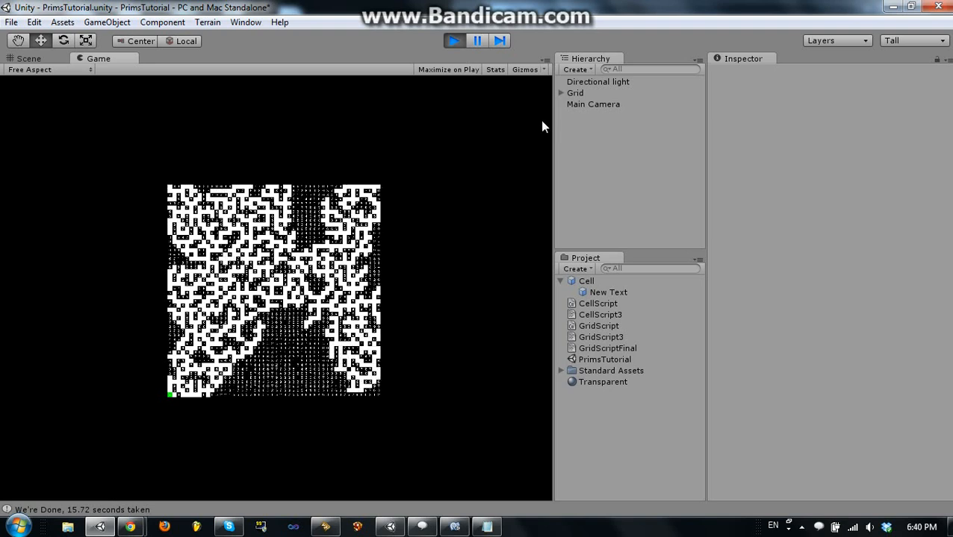
pyautogui.moveTo(422, 238)
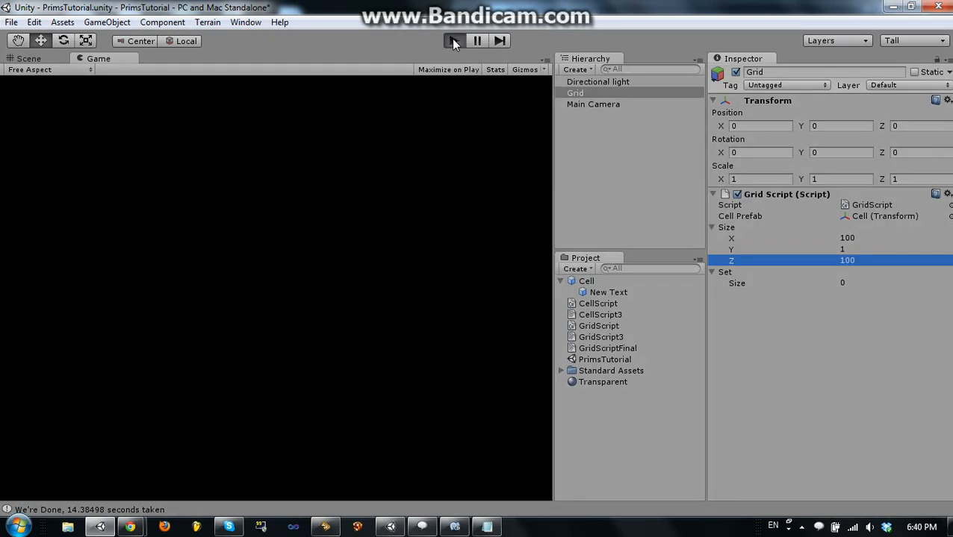
pyautogui.click(453, 41)
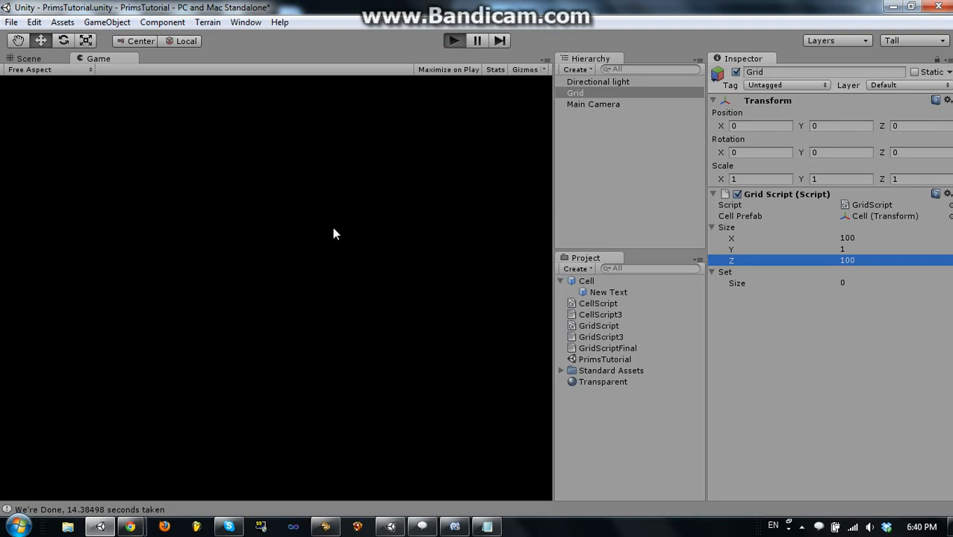
pyautogui.moveTo(344, 251)
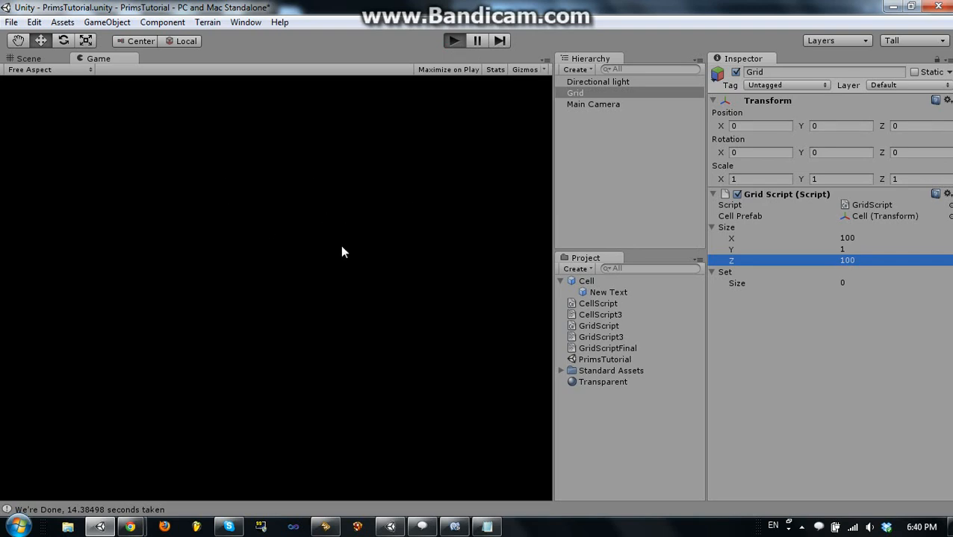
pyautogui.moveTo(720, 230)
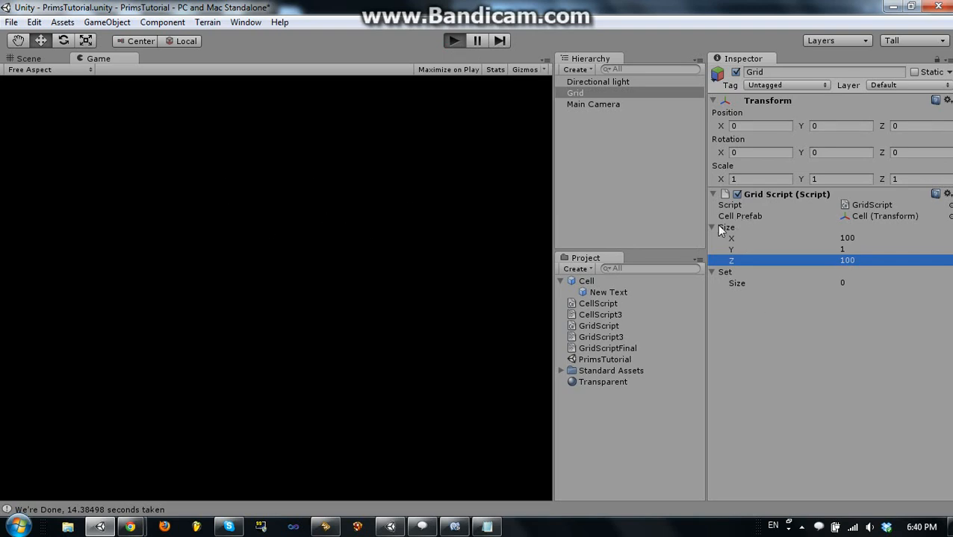
pyautogui.moveTo(415, 330)
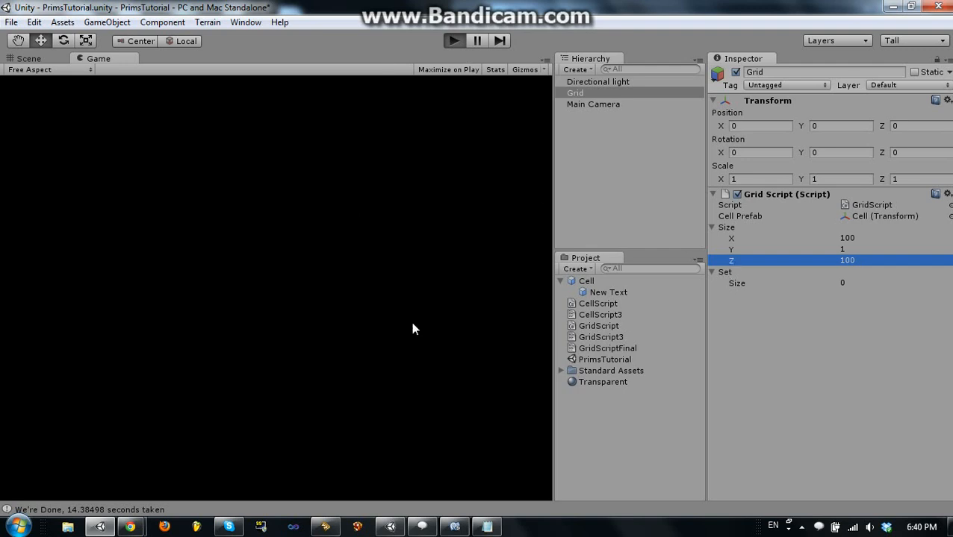
pyautogui.moveTo(26, 345)
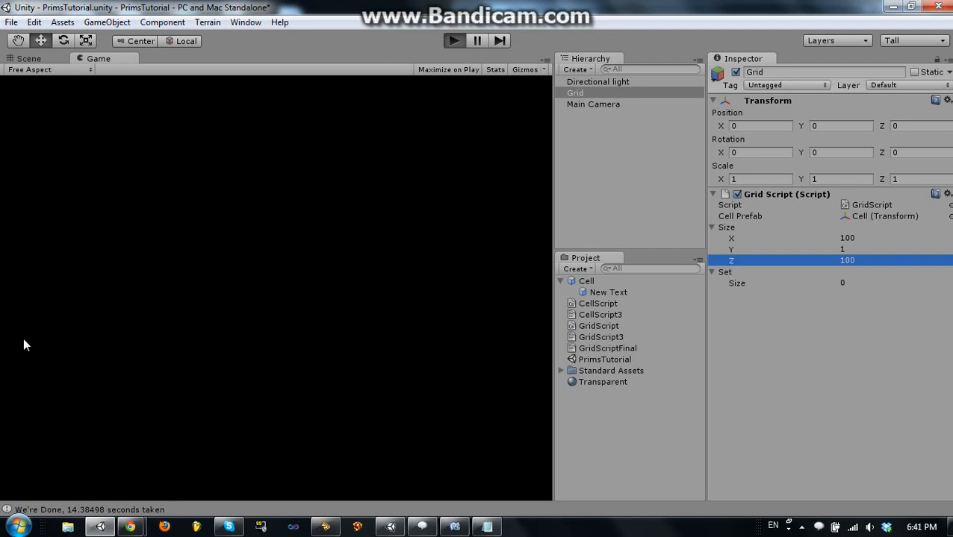
pyautogui.moveTo(516, 319)
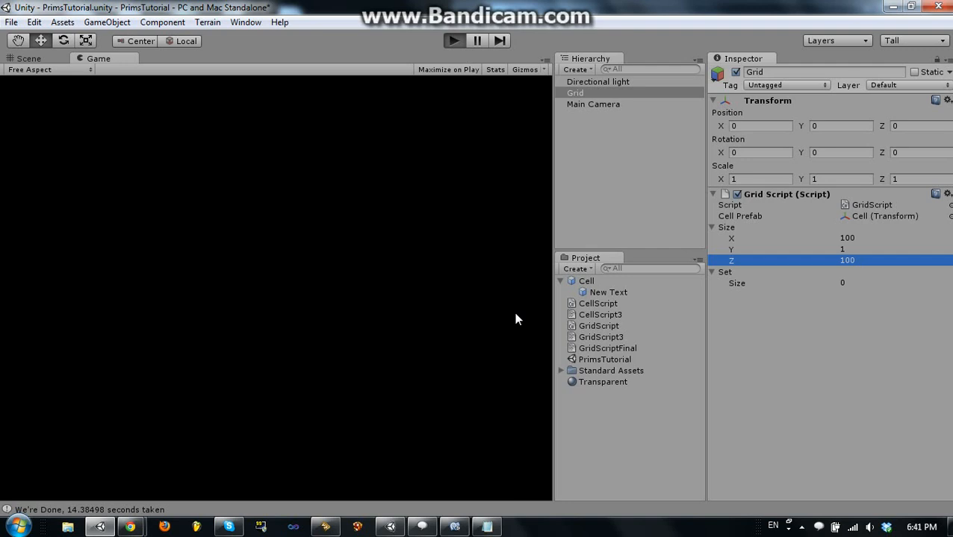
pyautogui.click(453, 41)
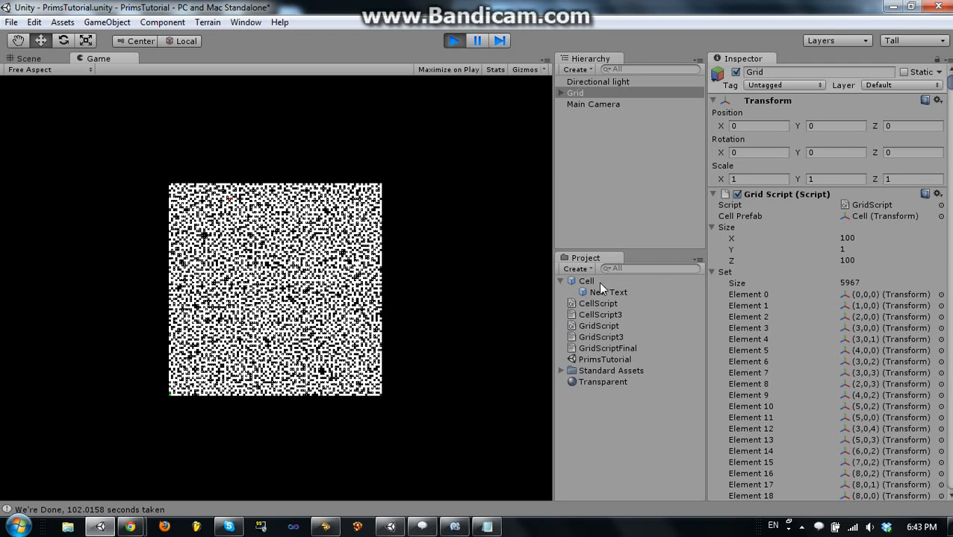
pyautogui.moveTo(96, 516)
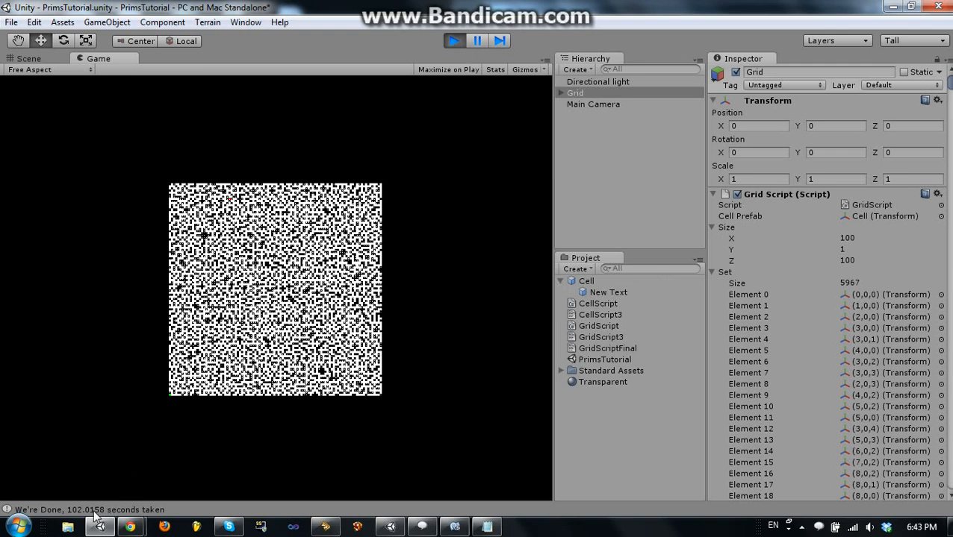
pyautogui.moveTo(577, 343)
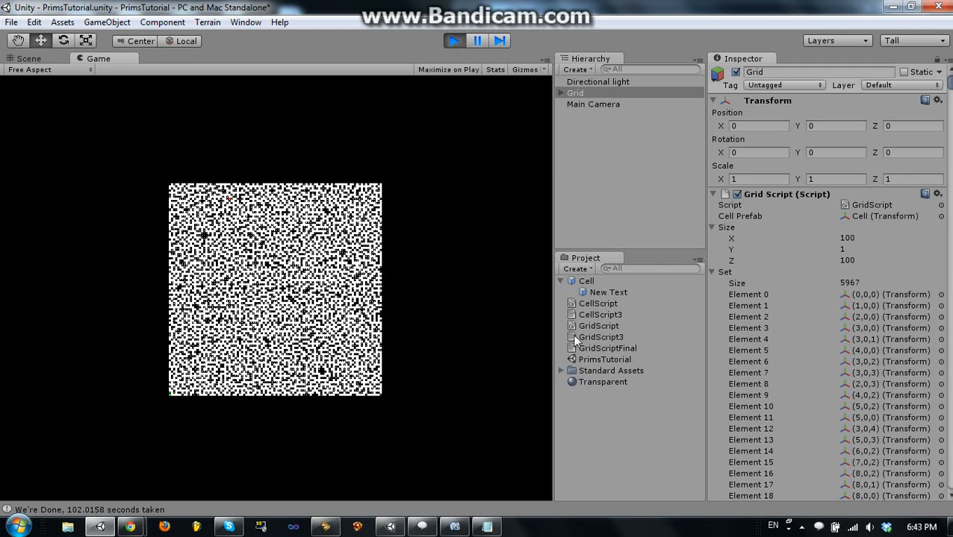
pyautogui.moveTo(503, 267)
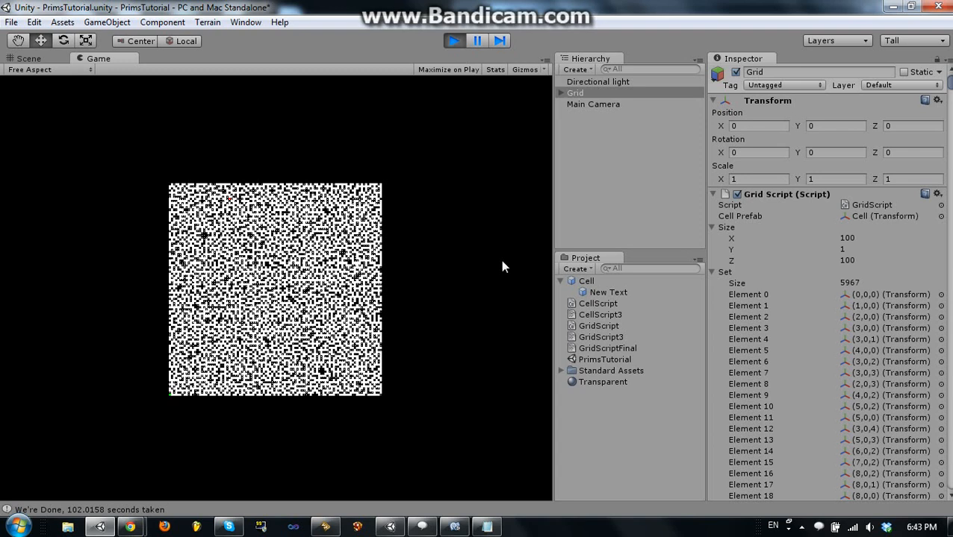
pyautogui.moveTo(909, 139)
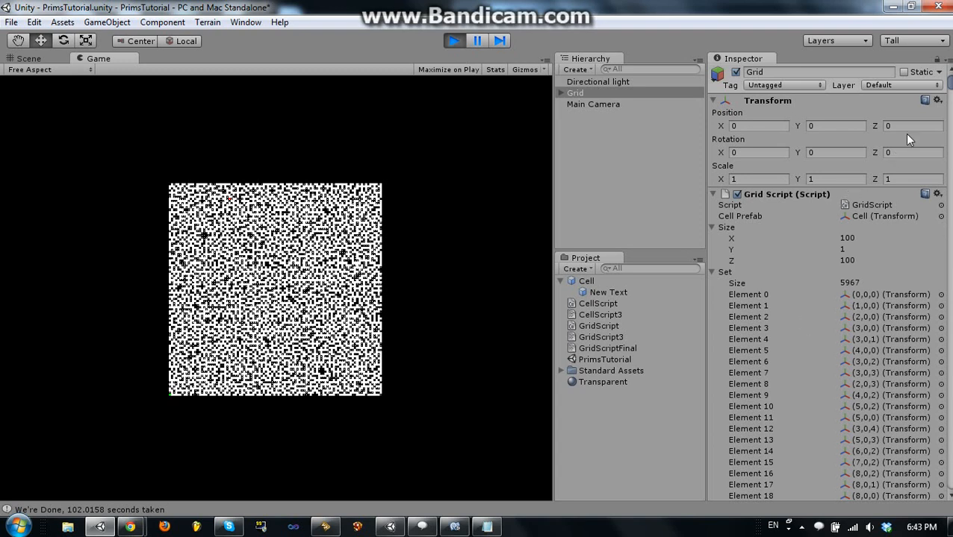
# Select Grid to inspect its settings beside the finished maze.
pyautogui.scroll(-3)
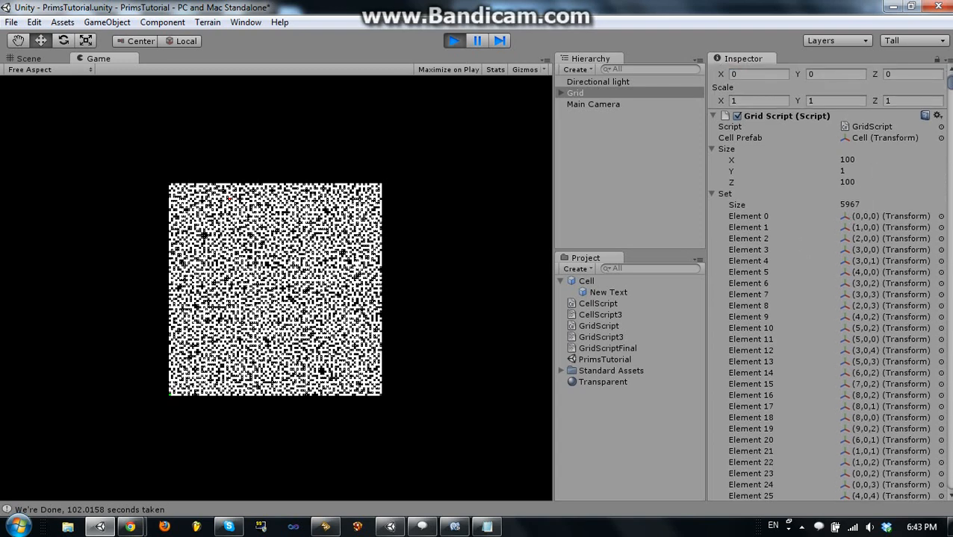
pyautogui.scroll(-3)
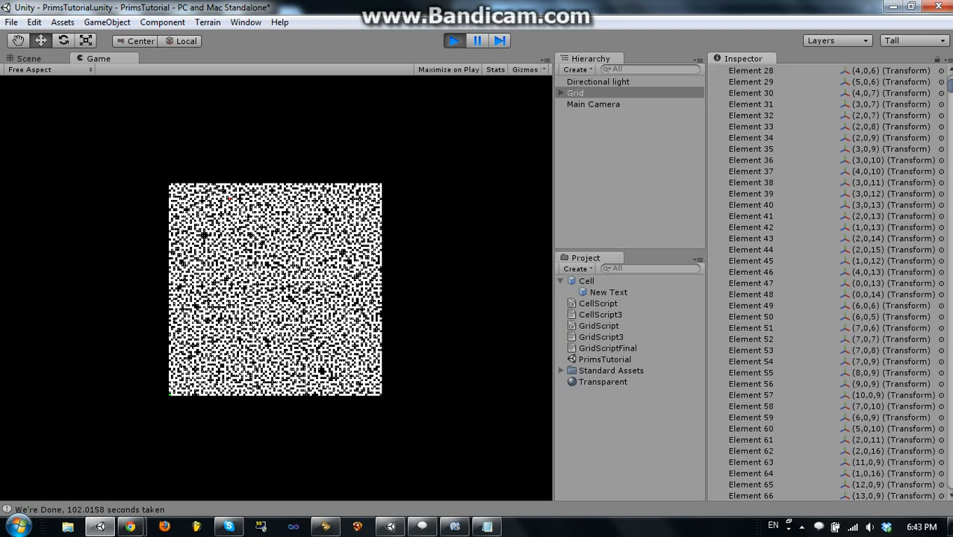
pyautogui.scroll(3)
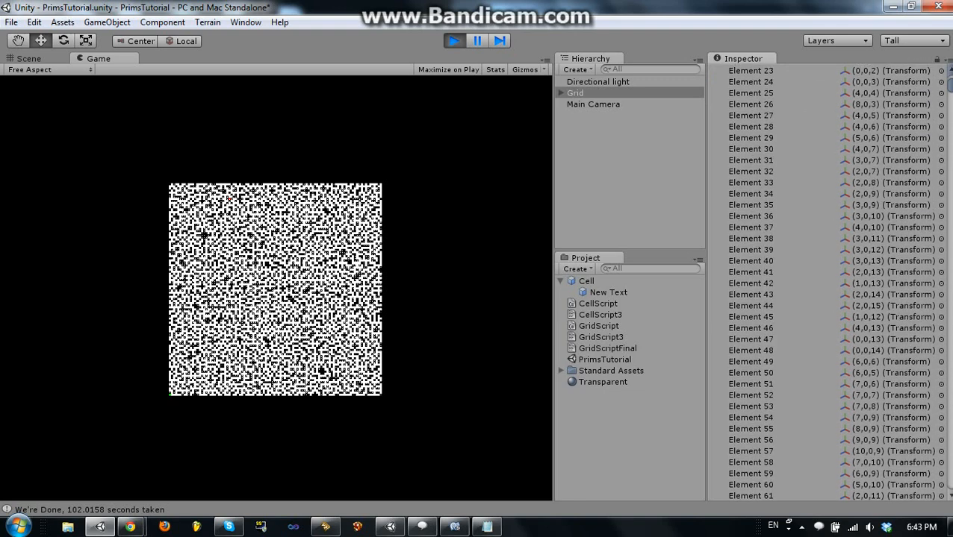
pyautogui.click(575, 93)
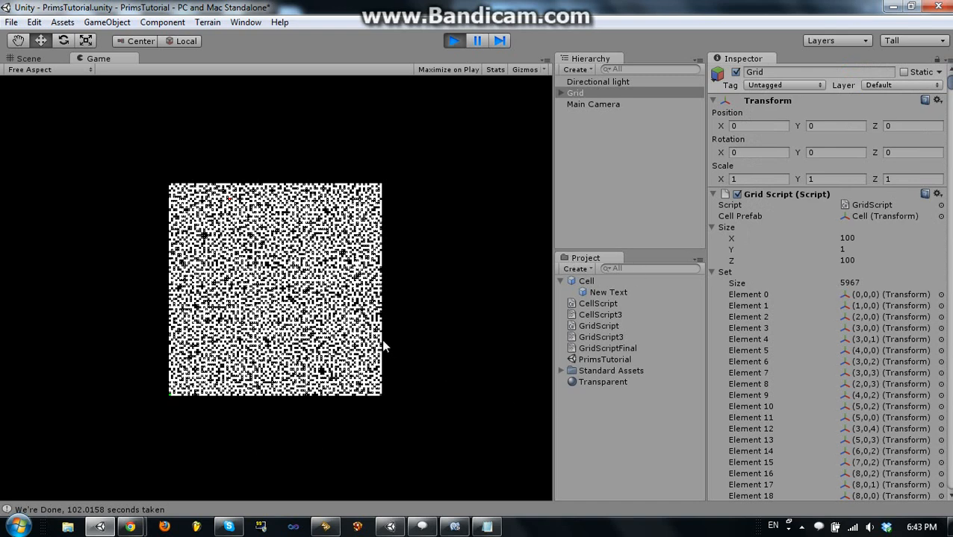
pyautogui.moveTo(460, 328)
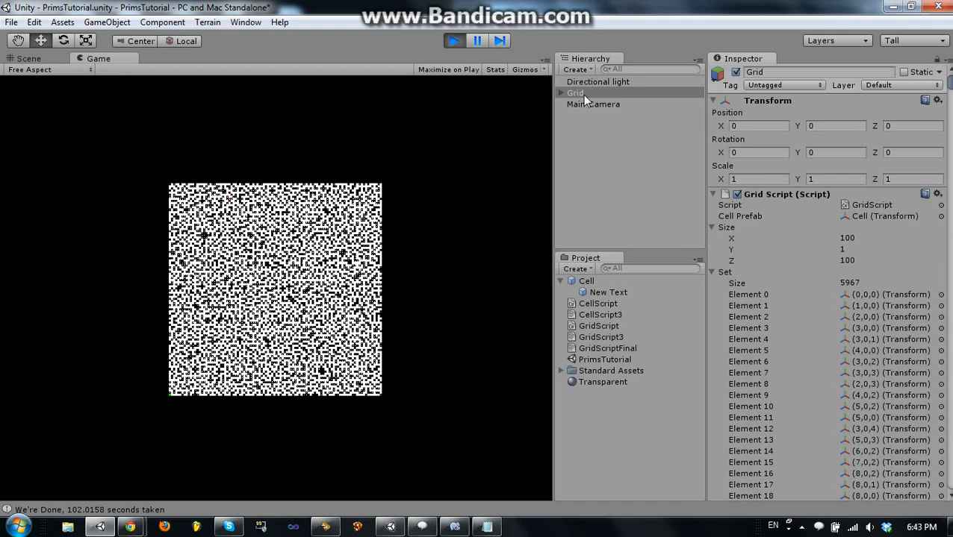
pyautogui.moveTo(547, 164)
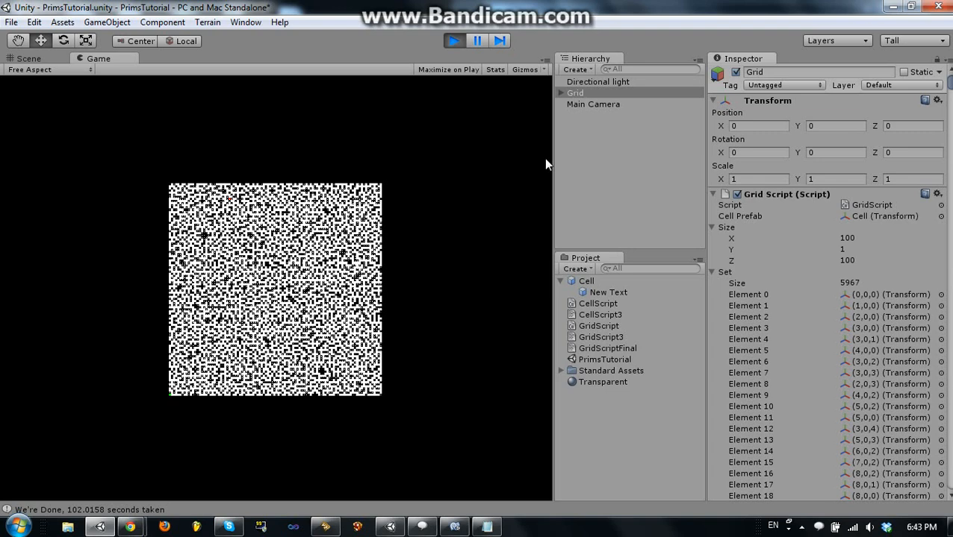
pyautogui.moveTo(520, 342)
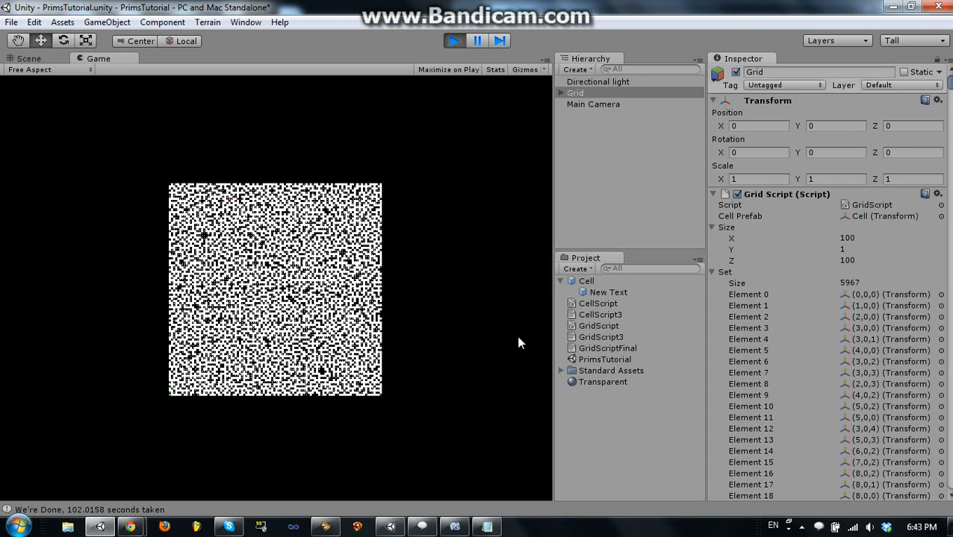
# Briefly revisit GridScript's finishing code in MonoDevelop, then return to the Unity maze.
pyautogui.click(454, 528)
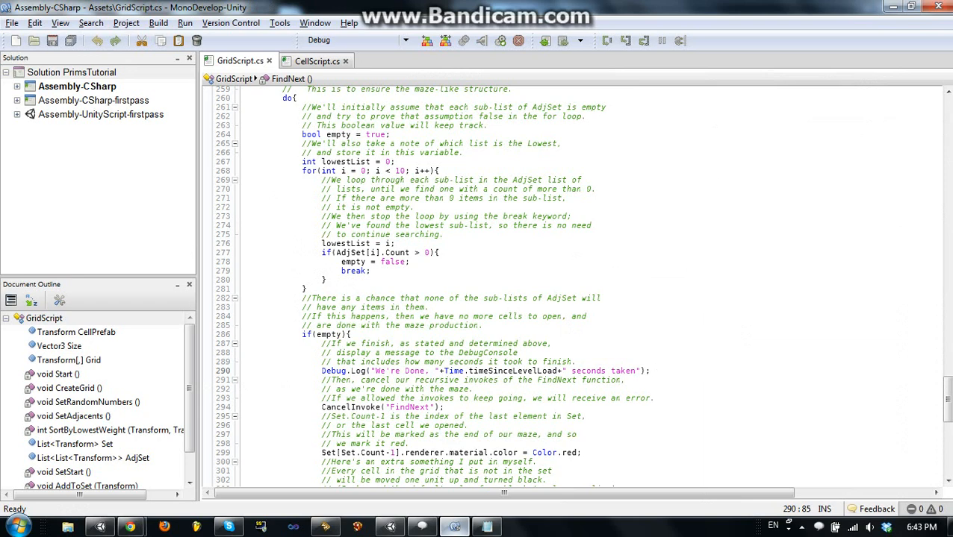
pyautogui.scroll(-3)
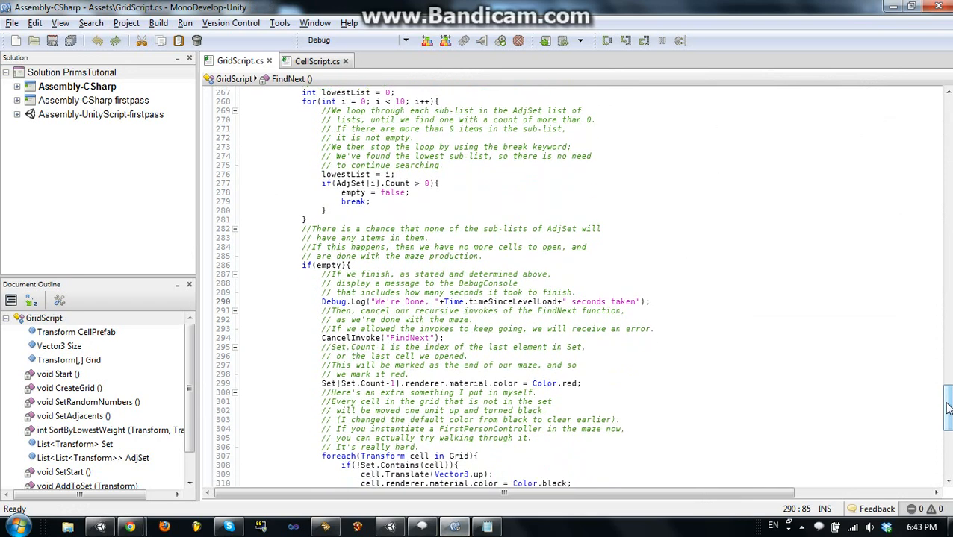
pyautogui.click(101, 527)
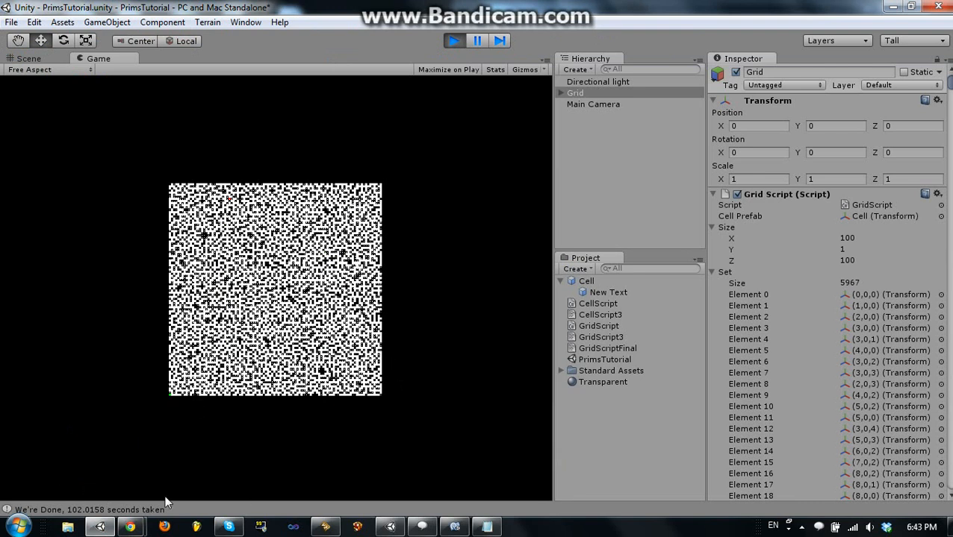
pyautogui.moveTo(186, 480)
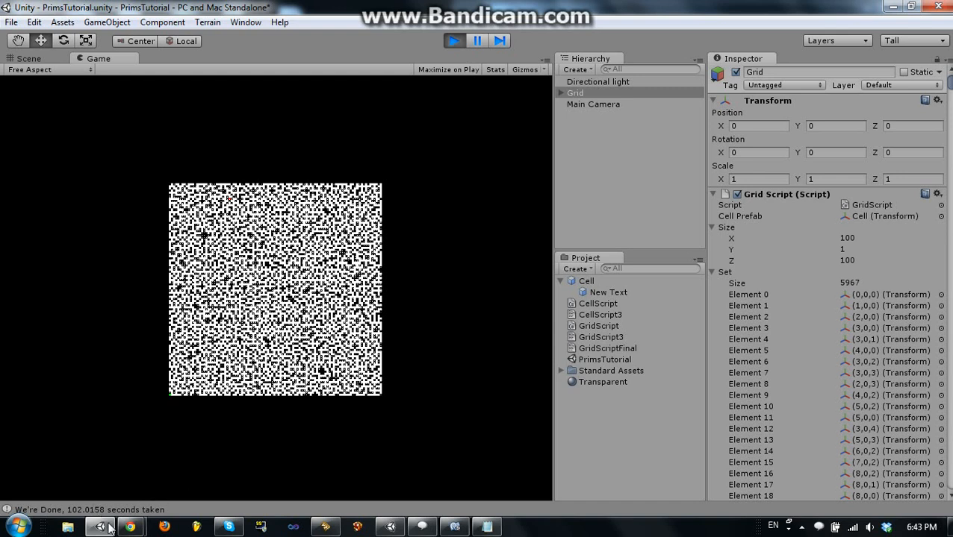
pyautogui.moveTo(135, 421)
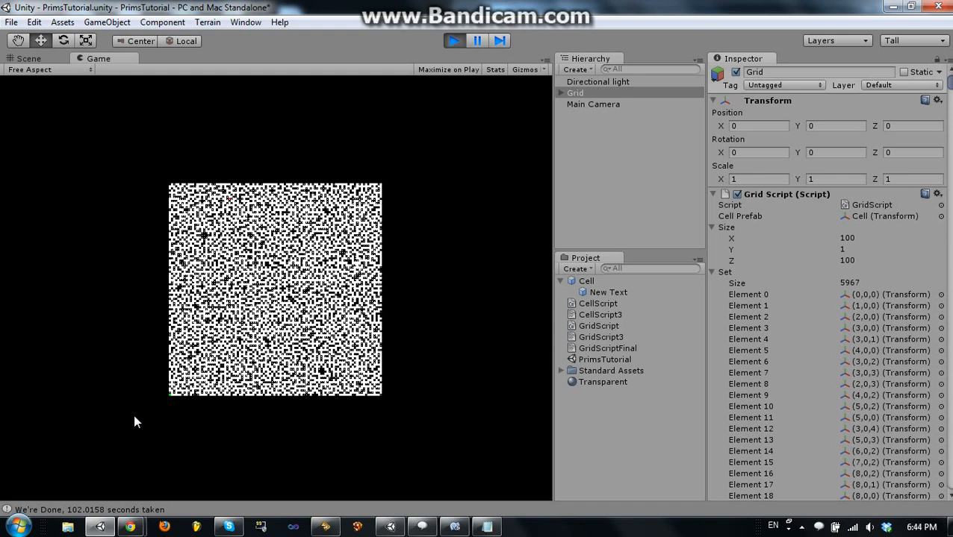
pyautogui.moveTo(430, 489)
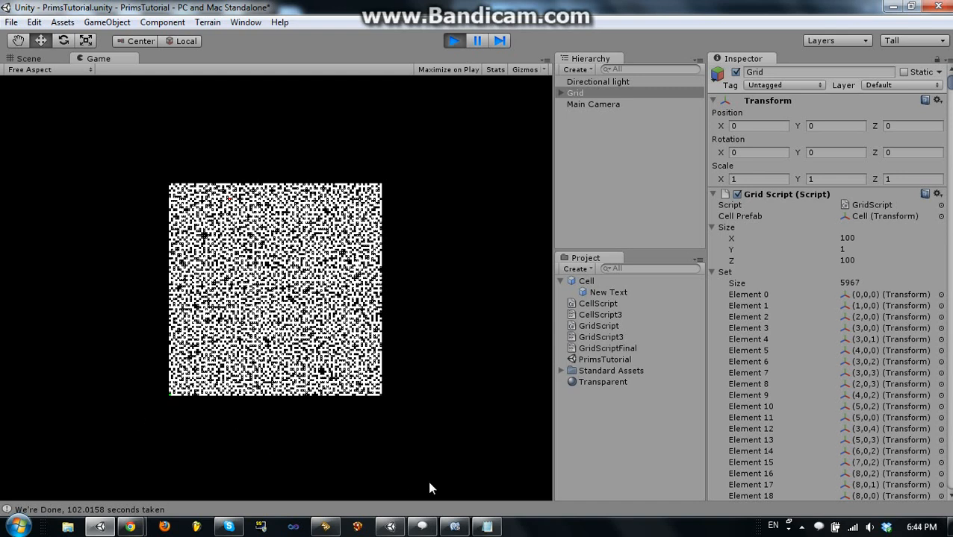
pyautogui.moveTo(322, 81)
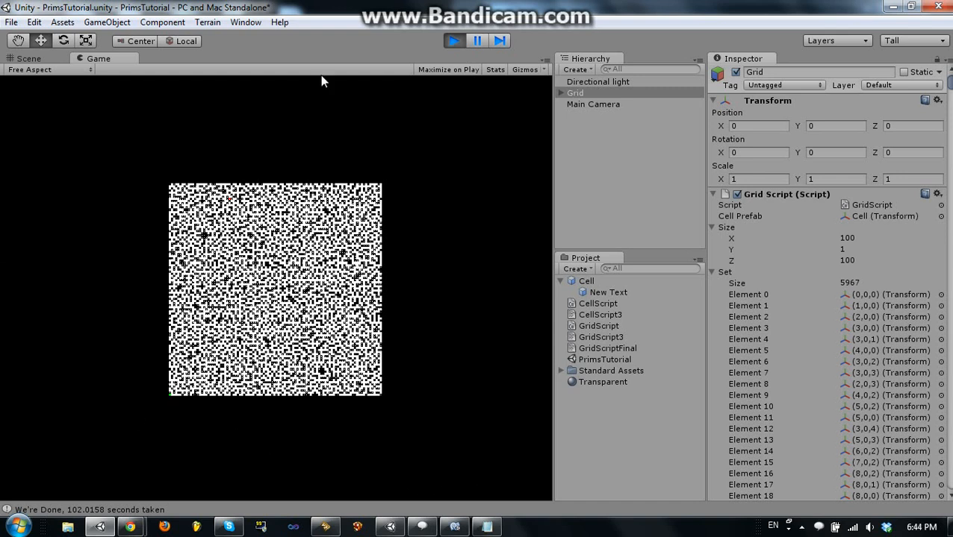
pyautogui.moveTo(291, 179)
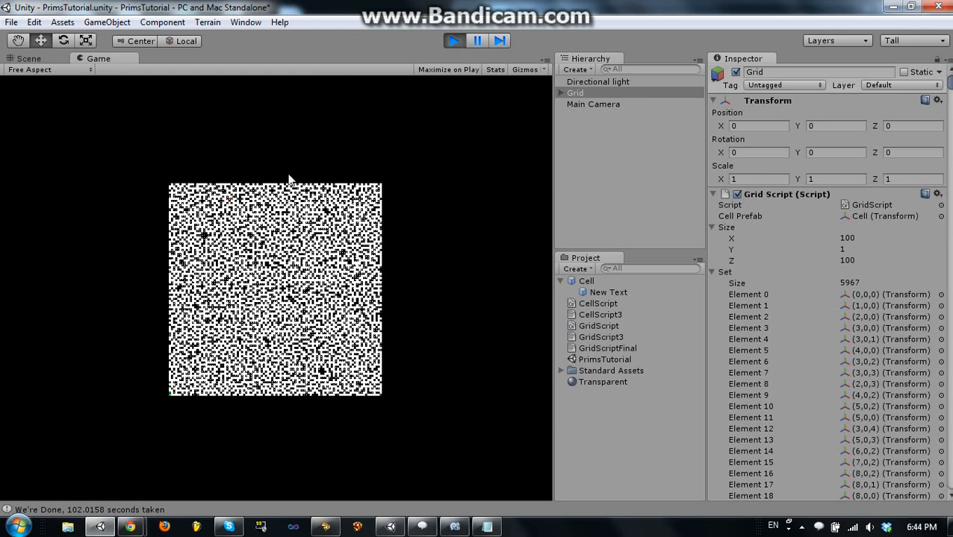
pyautogui.moveTo(428, 280)
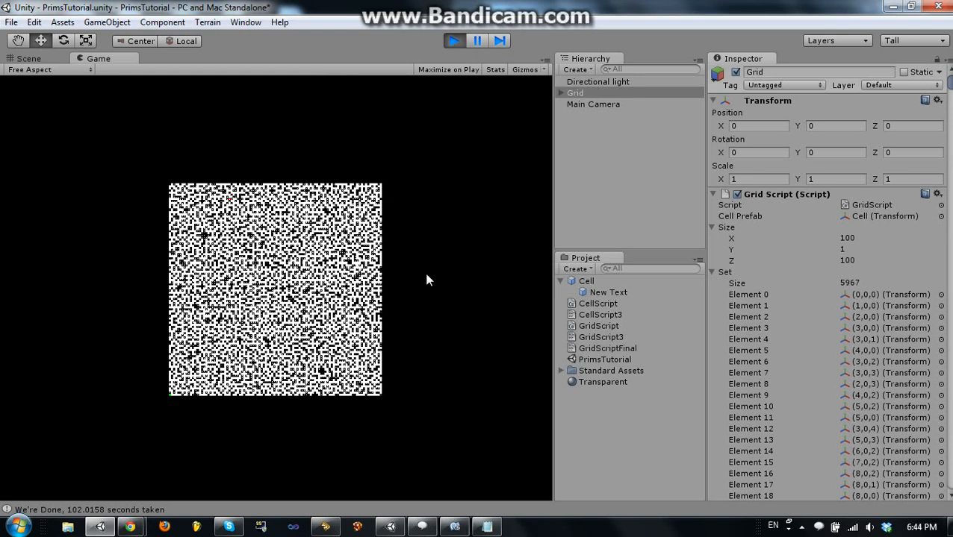
pyautogui.moveTo(439, 439)
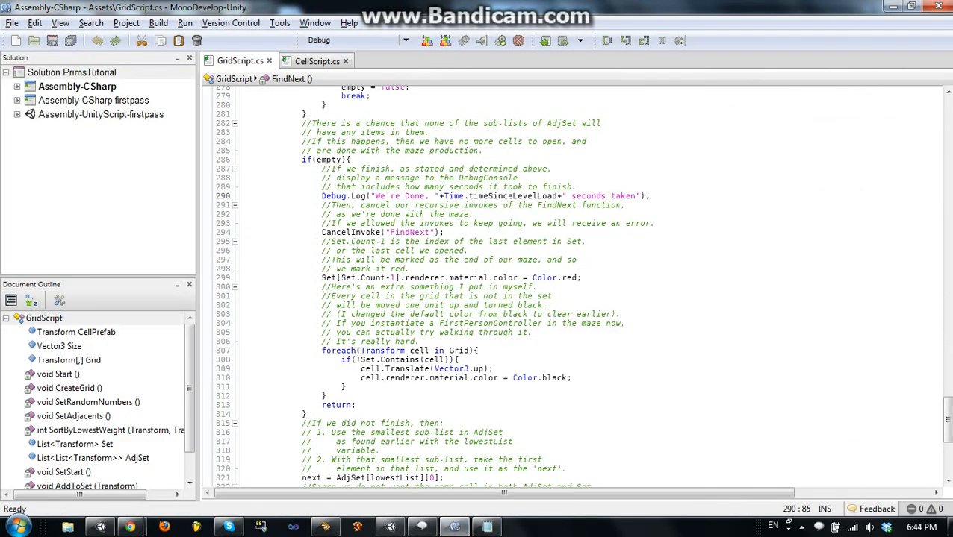
# Scroll back up through GridScript's lists, SetStart and AddToSet code.
pyautogui.scroll(-3)
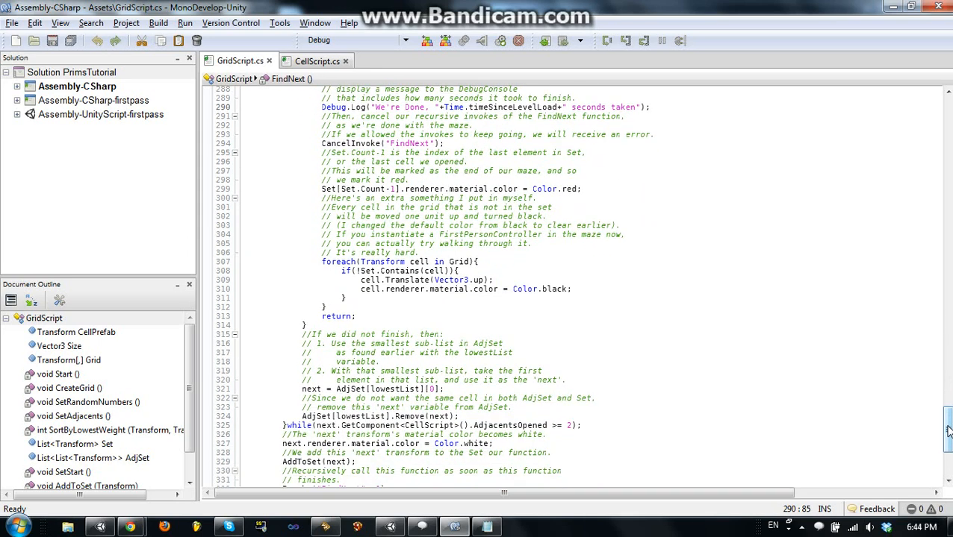
pyautogui.scroll(-3)
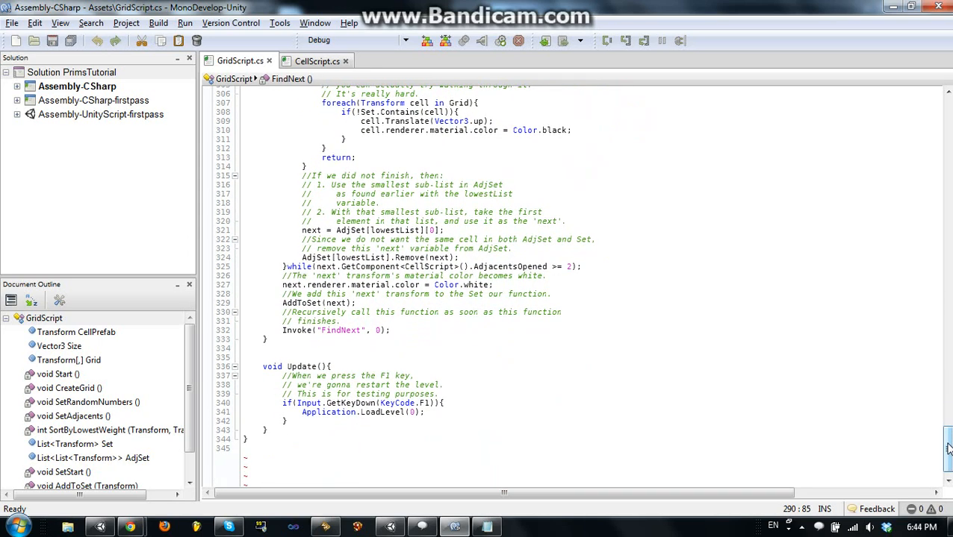
pyautogui.scroll(3)
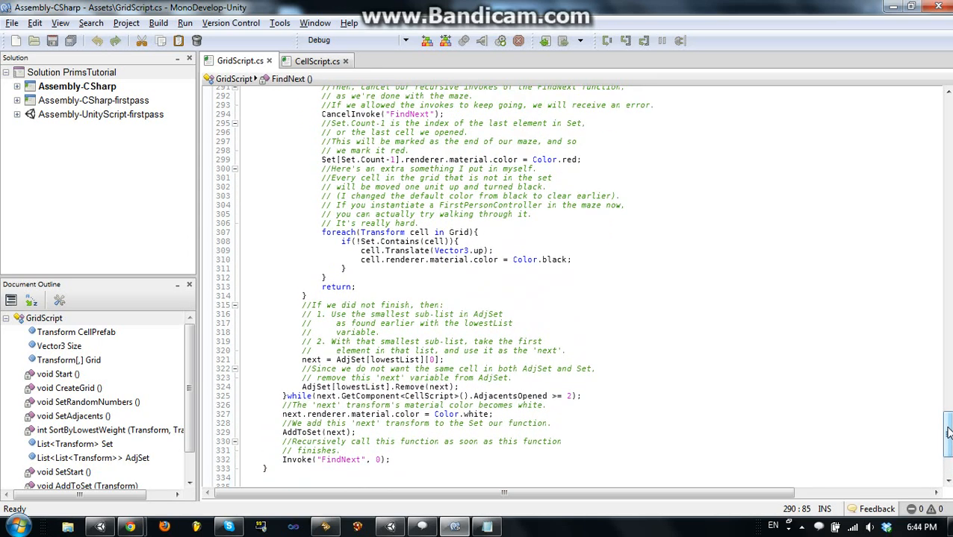
pyautogui.scroll(3)
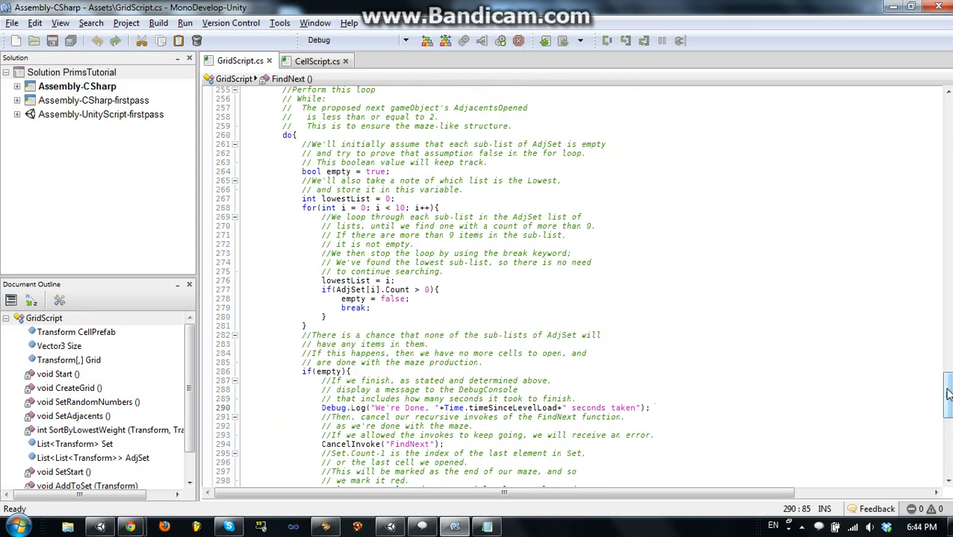
pyautogui.scroll(3)
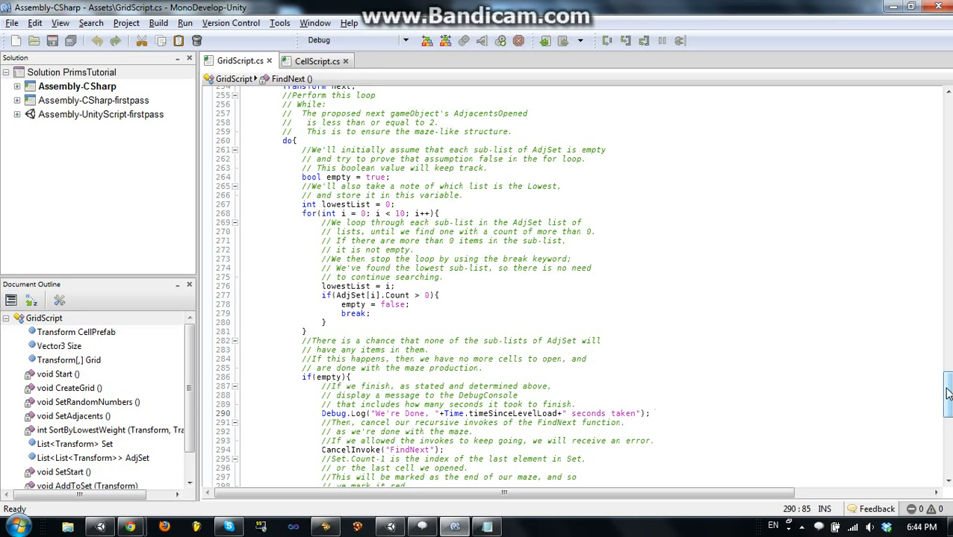
pyautogui.scroll(3)
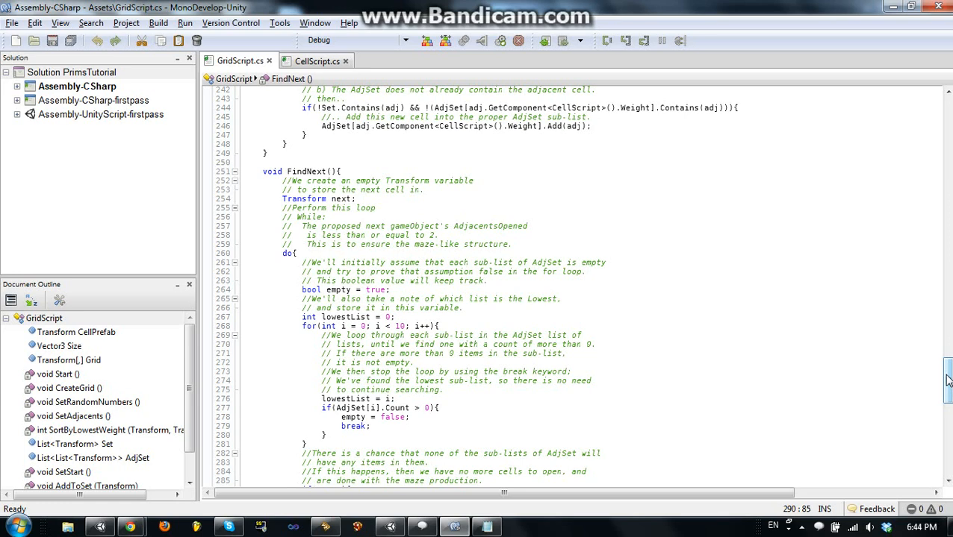
pyautogui.scroll(3)
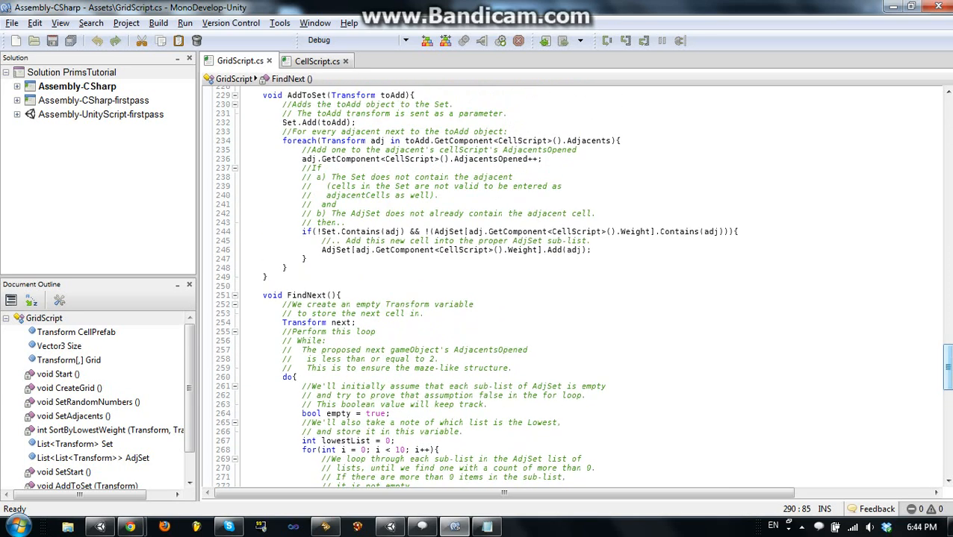
pyautogui.scroll(3)
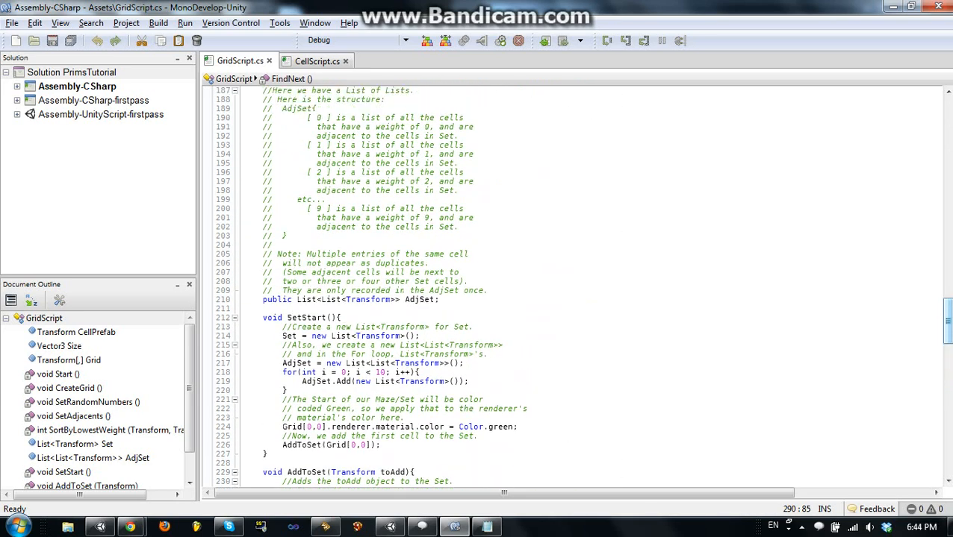
pyautogui.scroll(3)
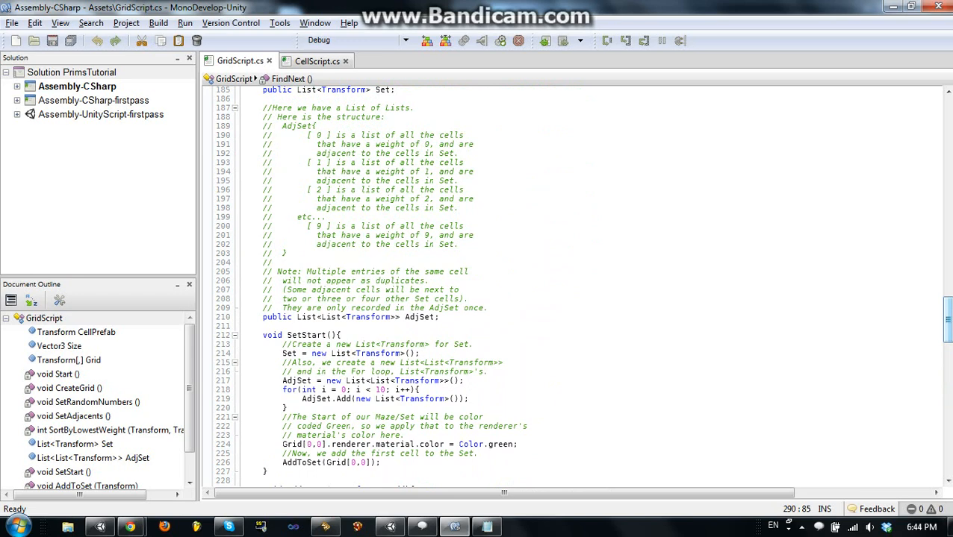
pyautogui.scroll(-3)
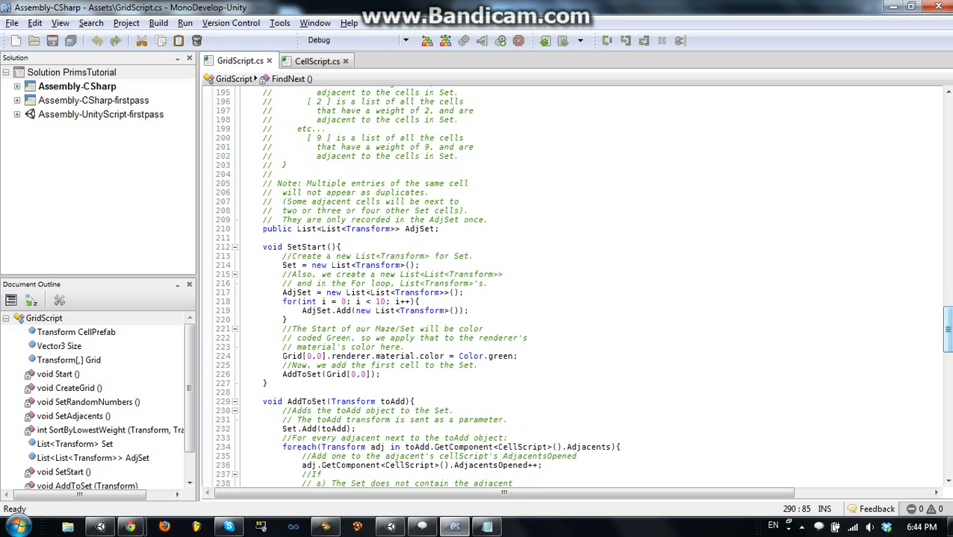
pyautogui.scroll(3)
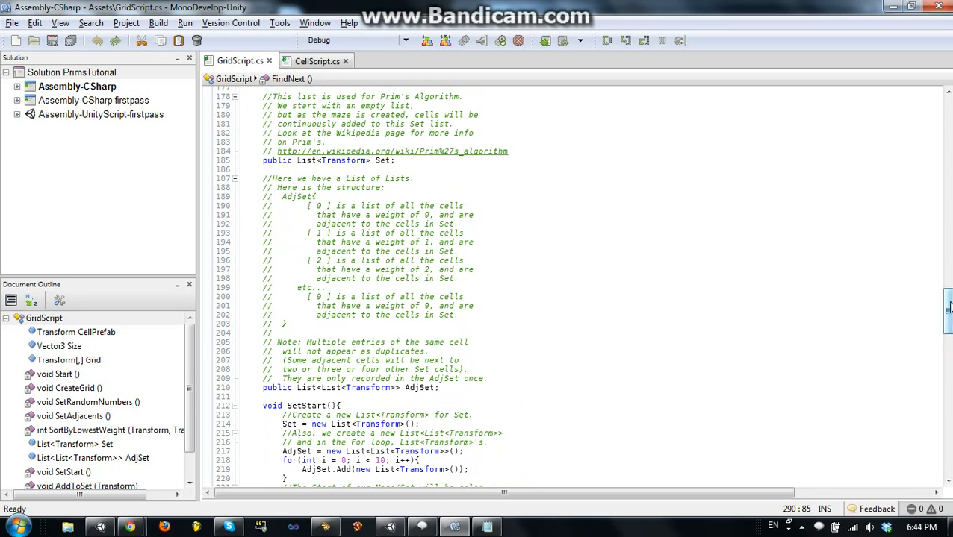
pyautogui.scroll(3)
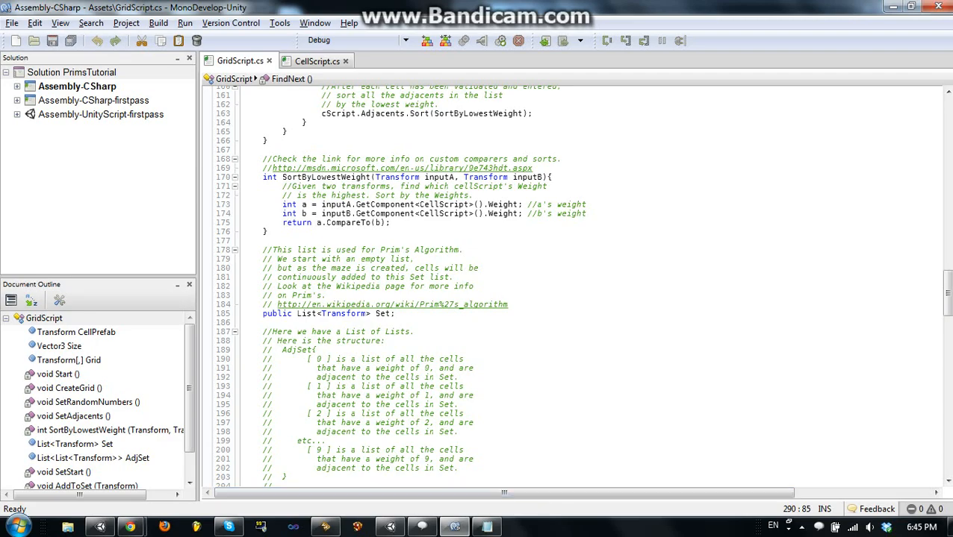
# Scroll down into FindNext's opening loop.
pyautogui.scroll(-3)
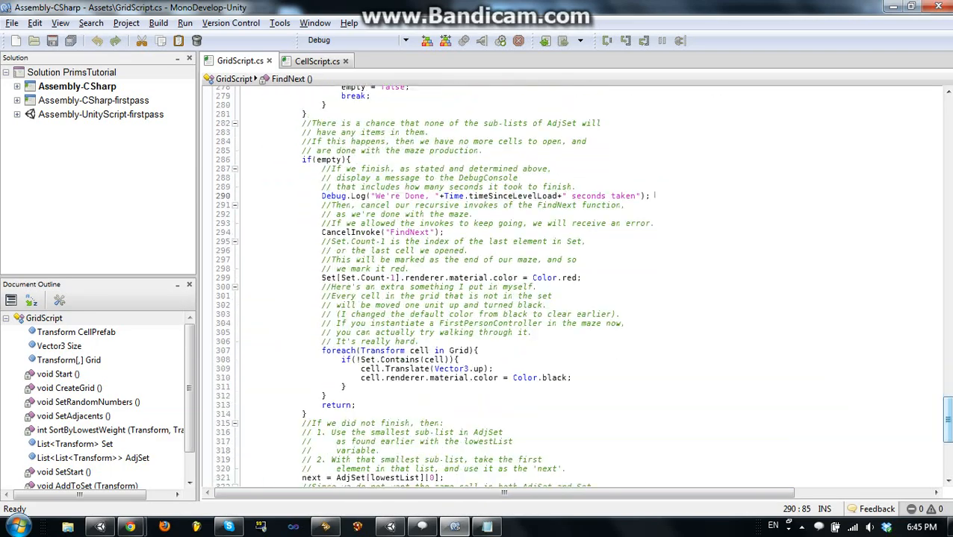
pyautogui.scroll(3)
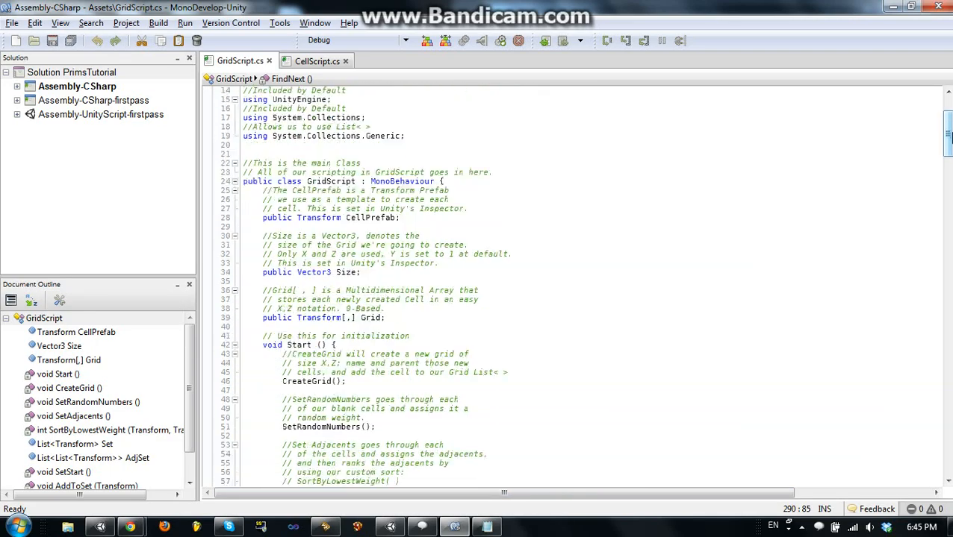
pyautogui.scroll(-3)
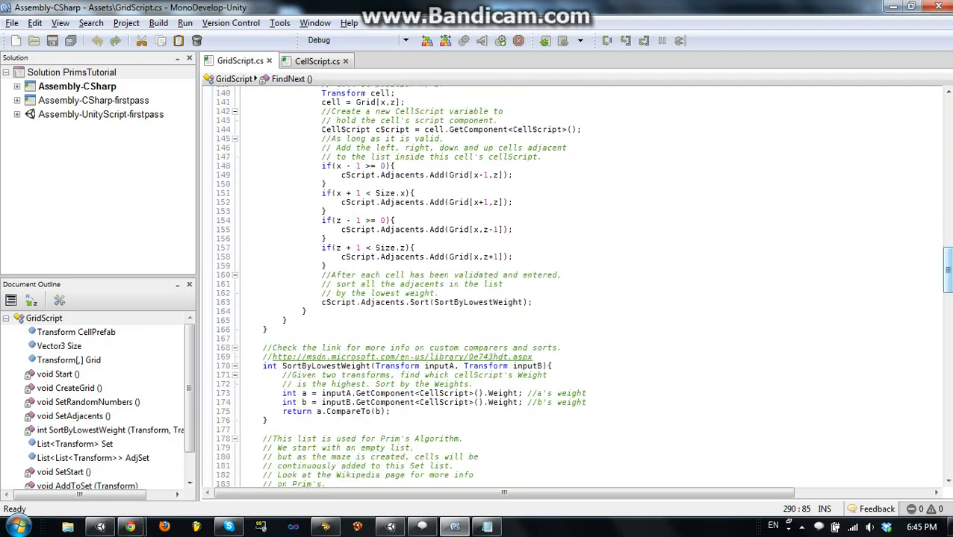
pyautogui.scroll(-3)
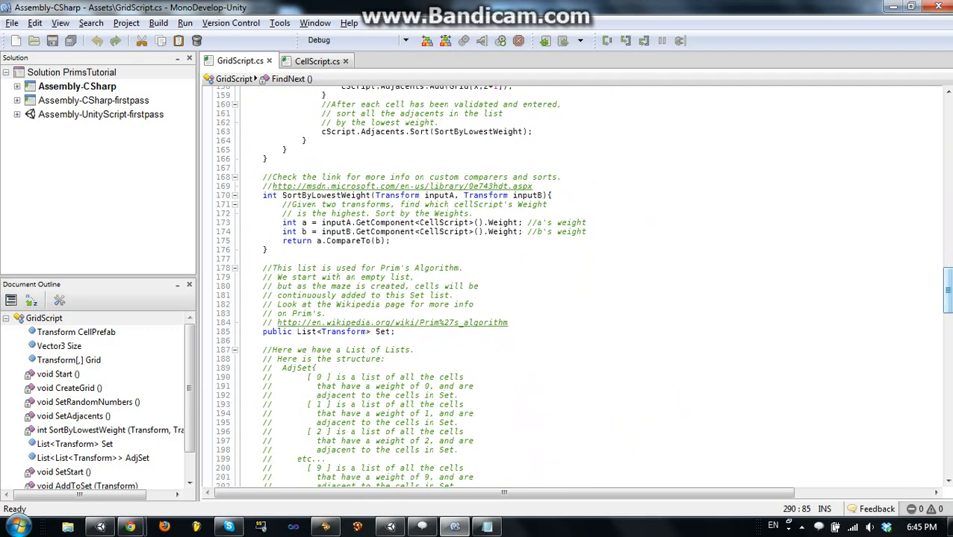
pyautogui.scroll(-3)
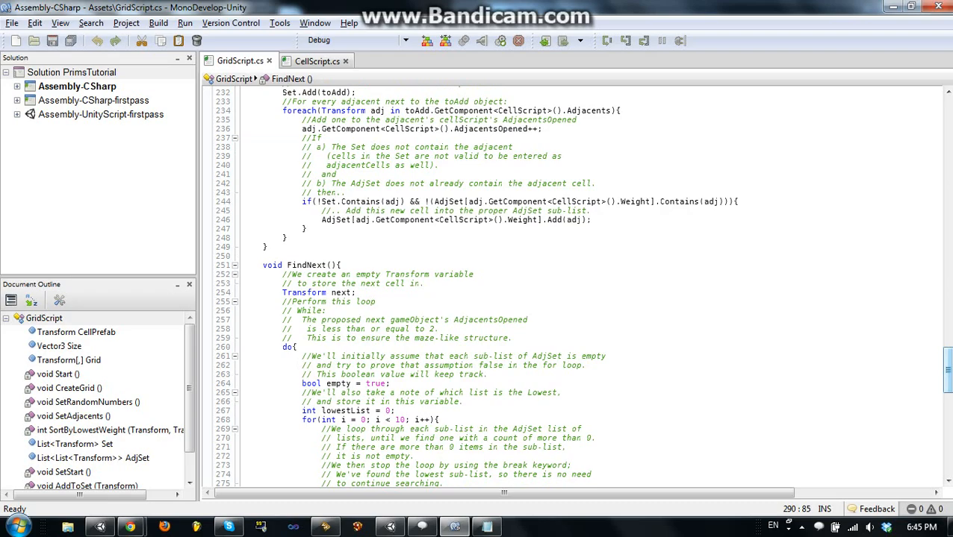